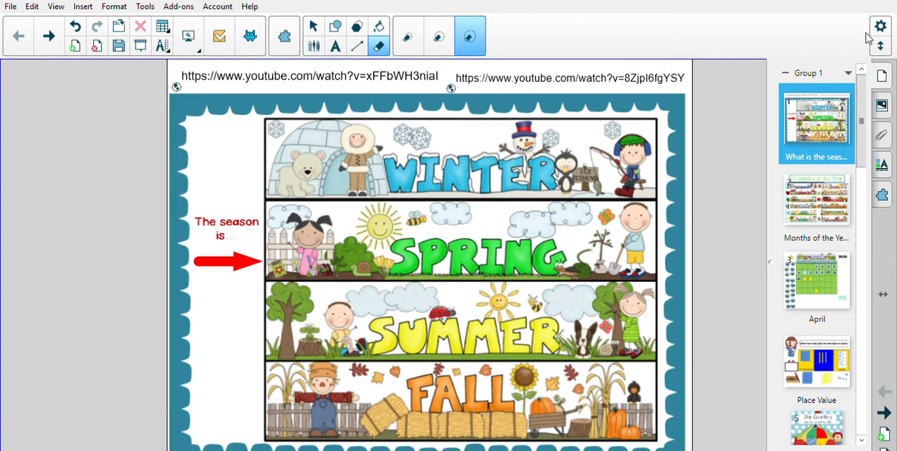
mouse_move(864, 33)
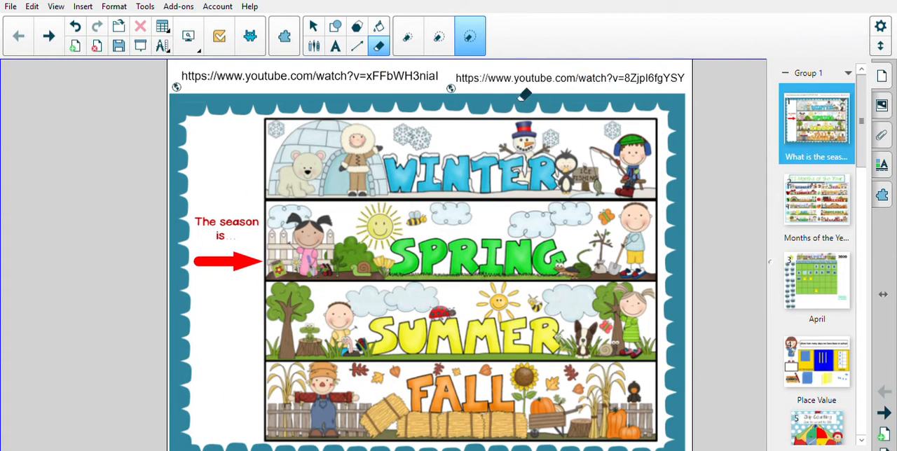
mouse_move(717, 151)
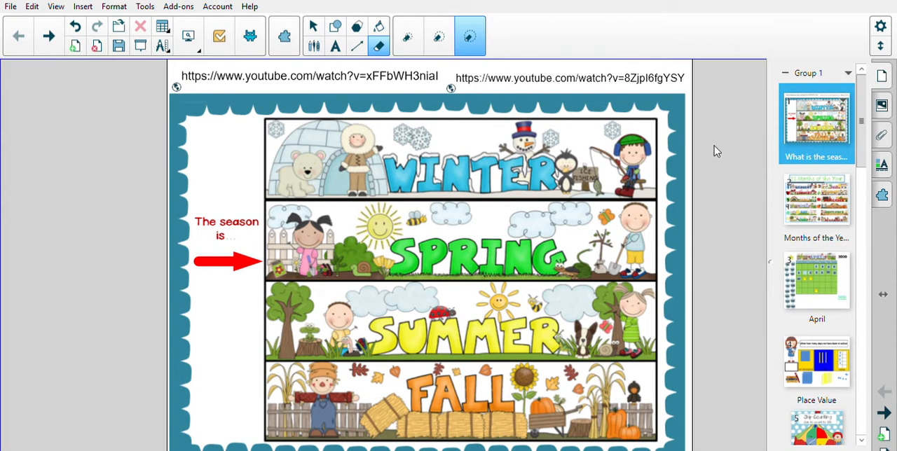
mouse_move(720, 150)
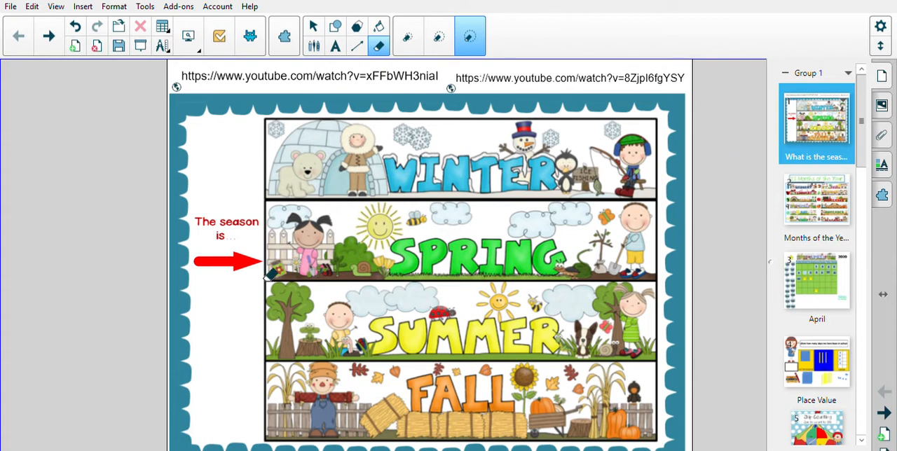
mouse_move(389, 189)
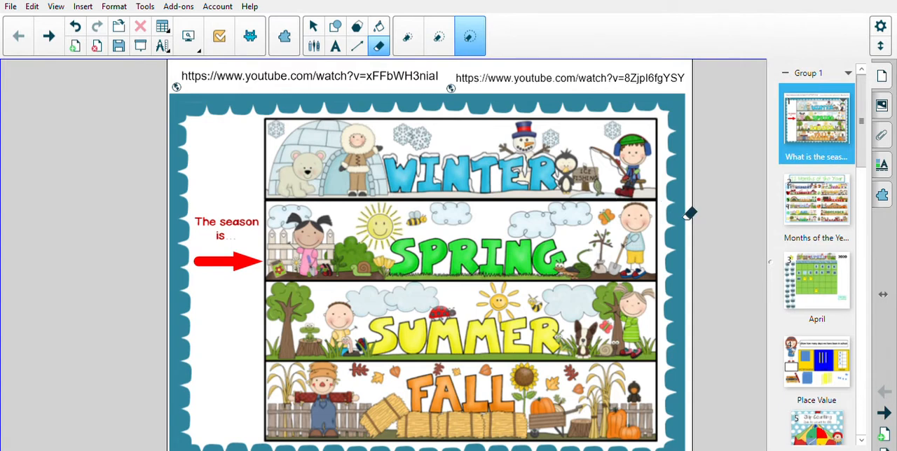
mouse_move(739, 215)
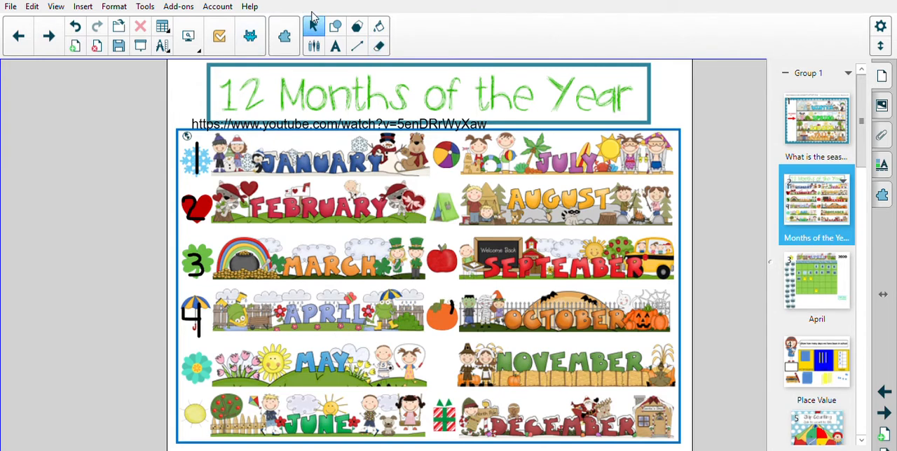
mouse_move(215, 158)
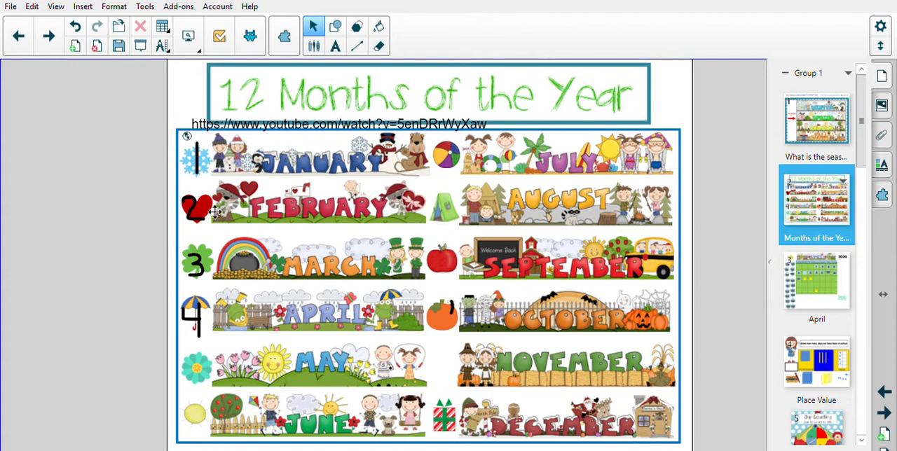
mouse_move(206, 257)
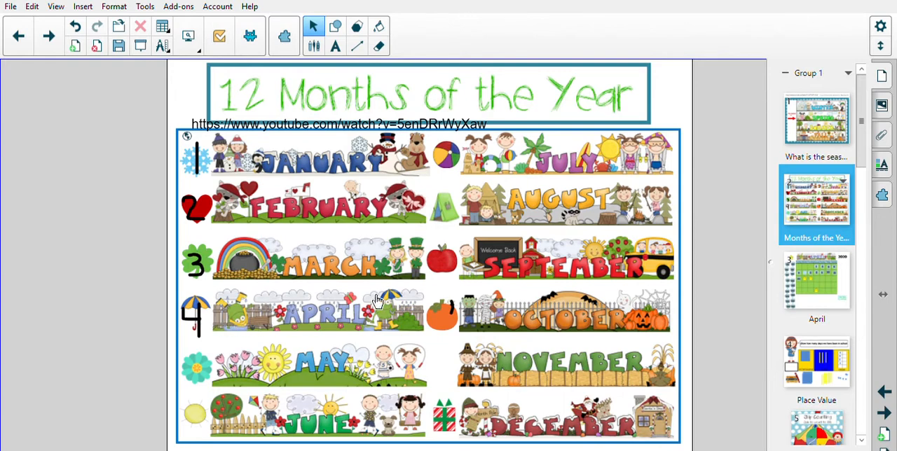
mouse_move(257, 329)
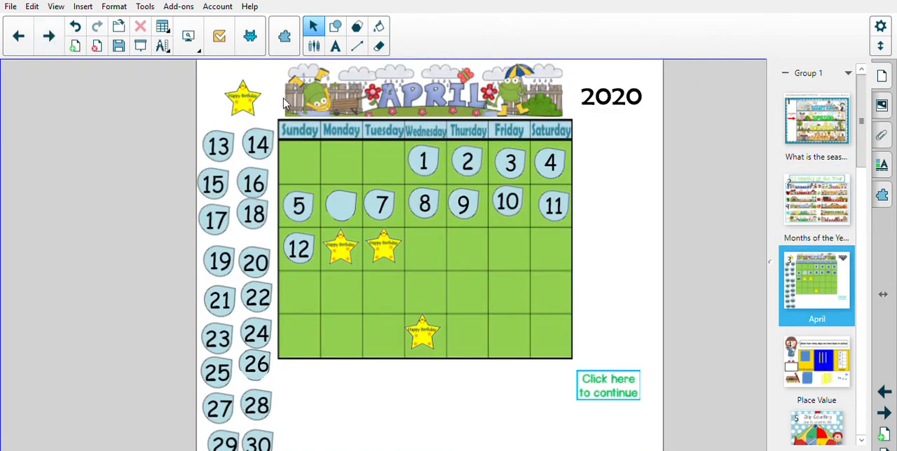
mouse_move(560, 213)
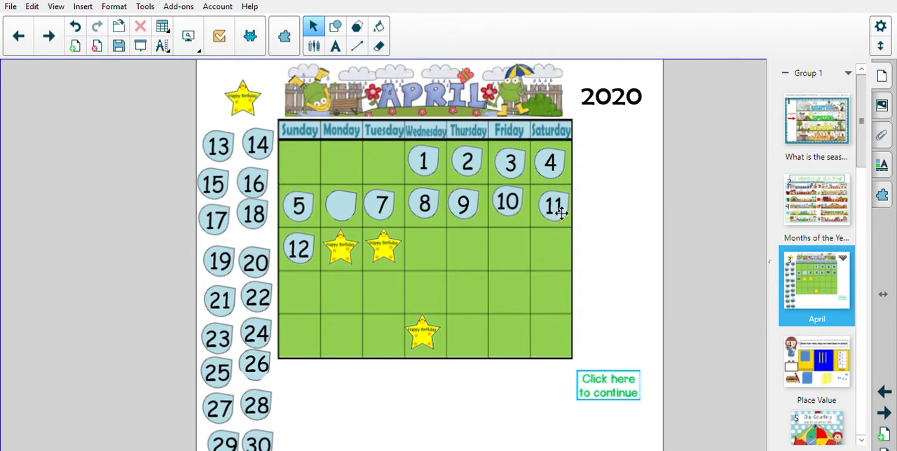
mouse_move(550, 209)
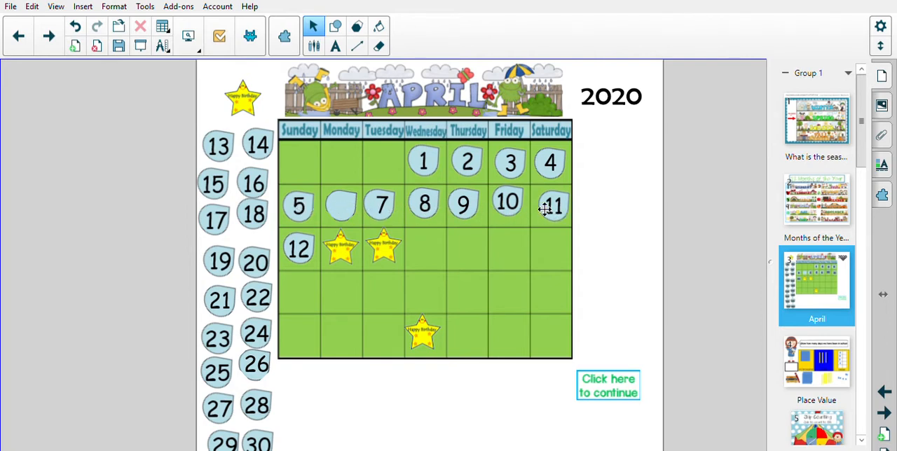
mouse_move(563, 210)
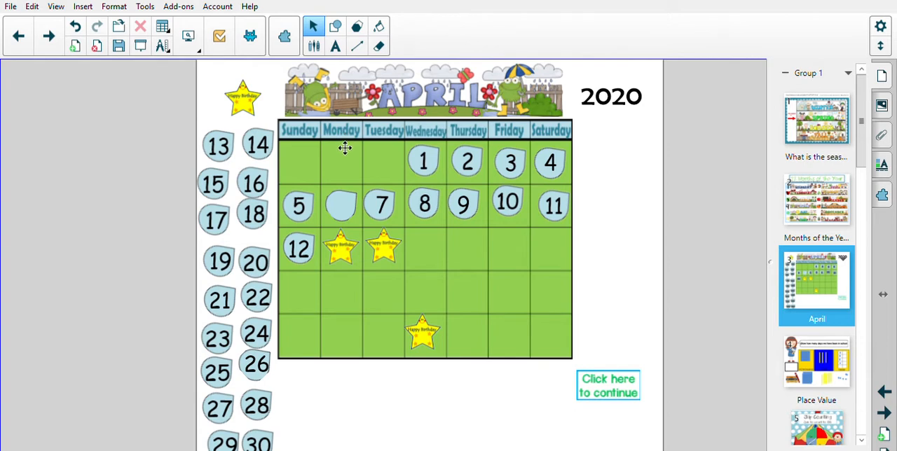
mouse_move(349, 250)
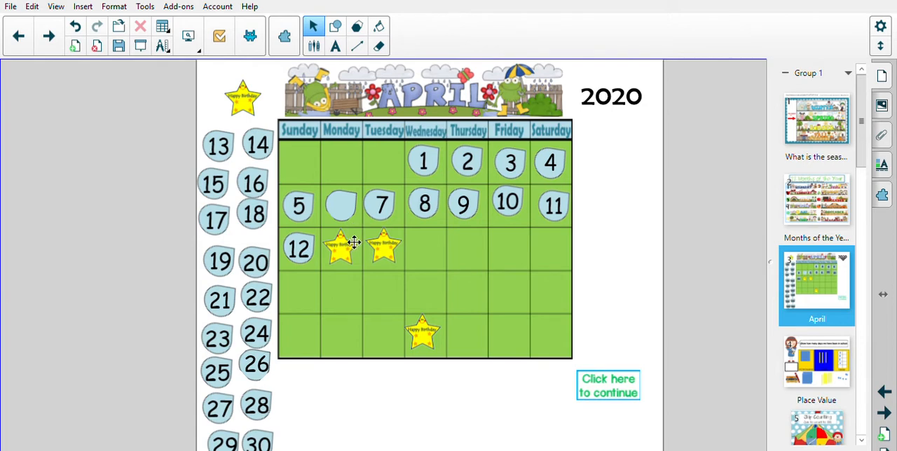
mouse_move(414, 102)
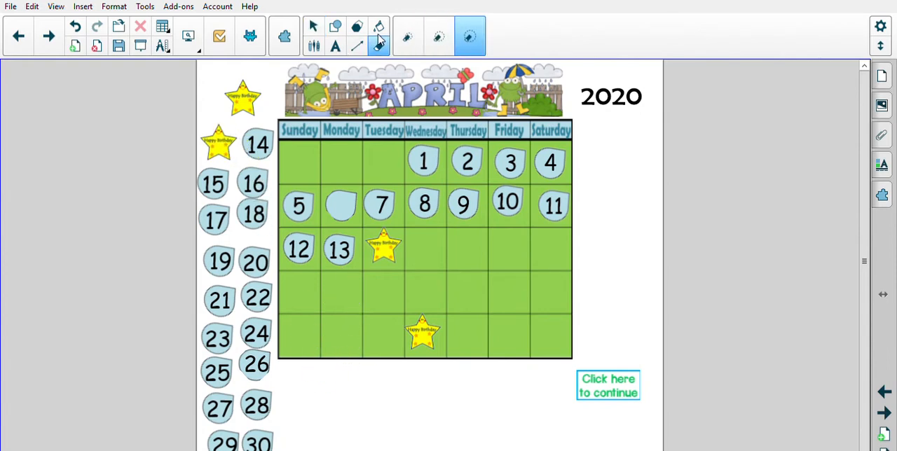
Step: Handwrite 4-13-20 below the calendar and move the birthday star onto Monday 13
click(357, 47)
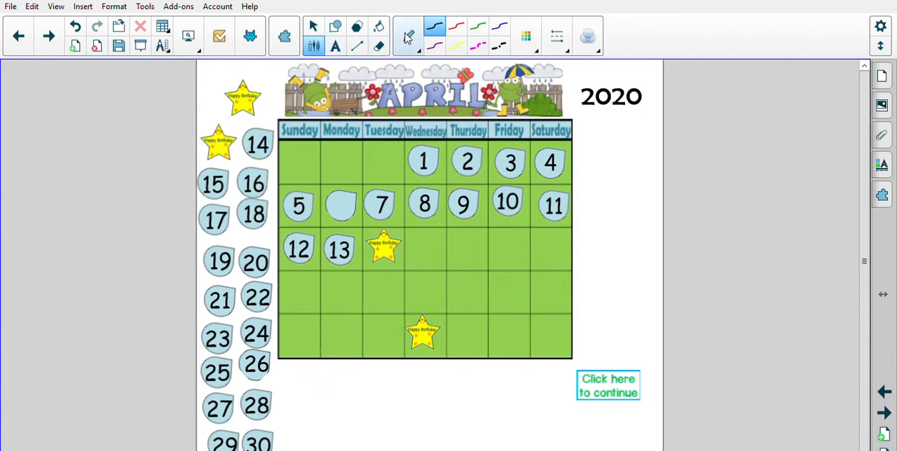
click(409, 36)
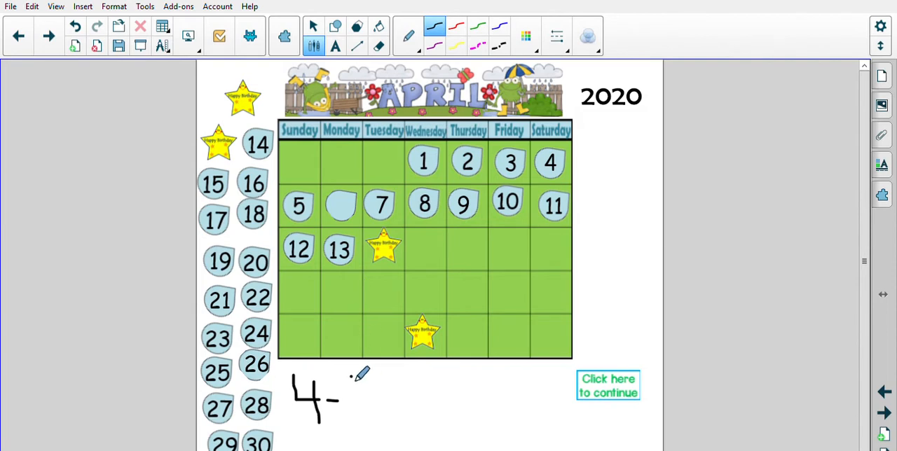
drag(352, 382, 352, 420)
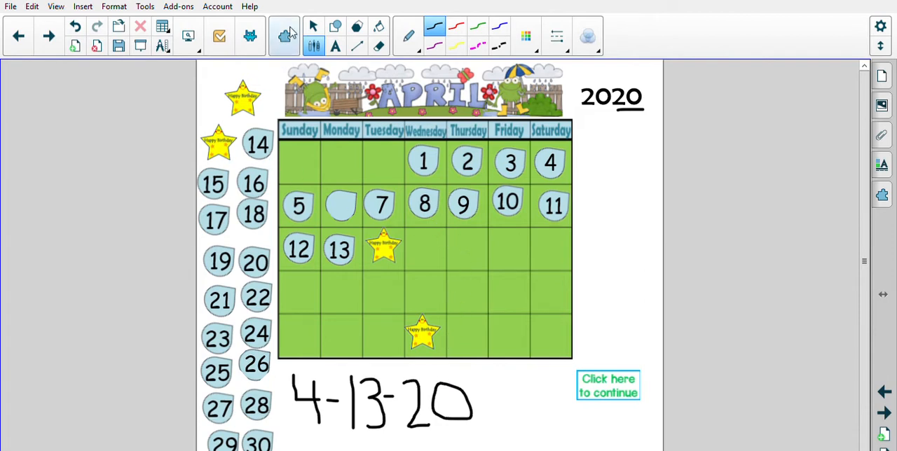
click(313, 27)
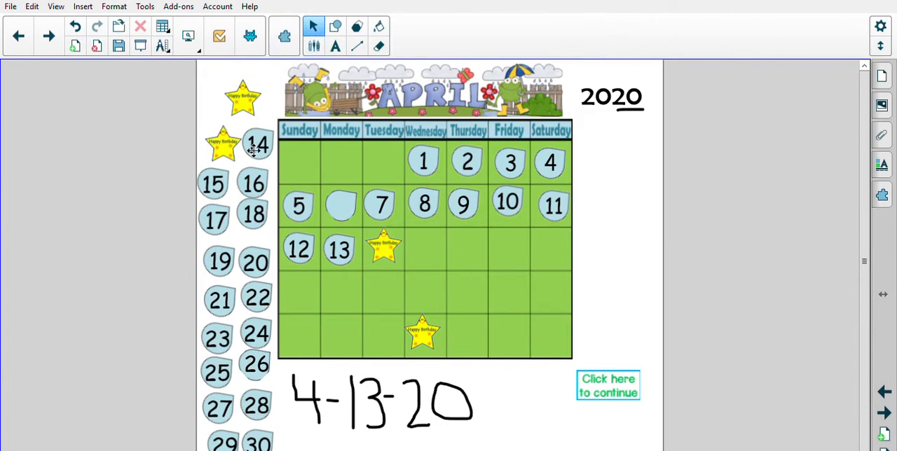
drag(223, 144, 342, 249)
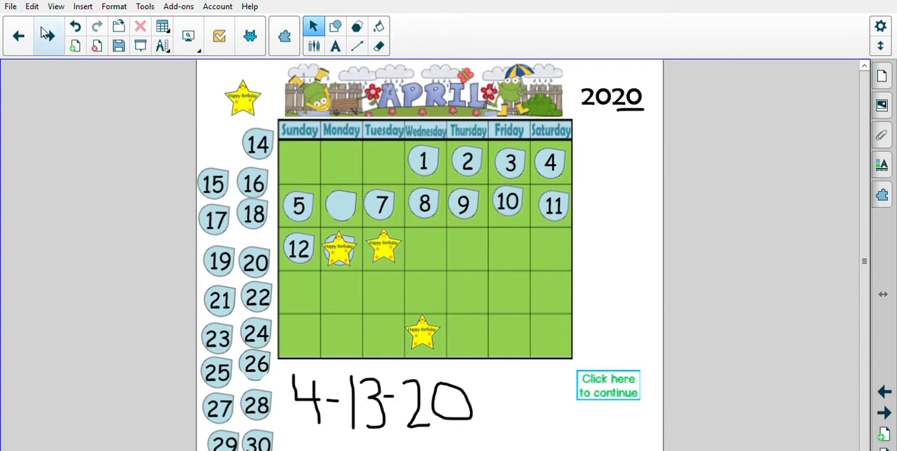
mouse_move(62, 29)
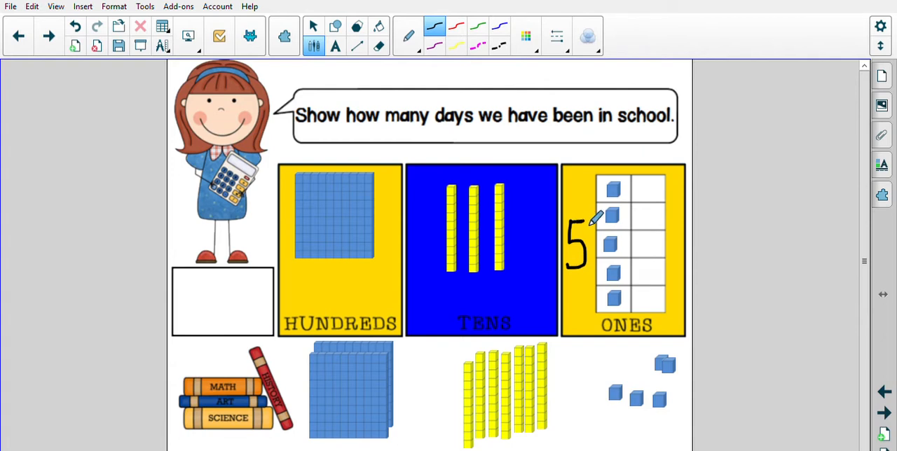
mouse_move(515, 228)
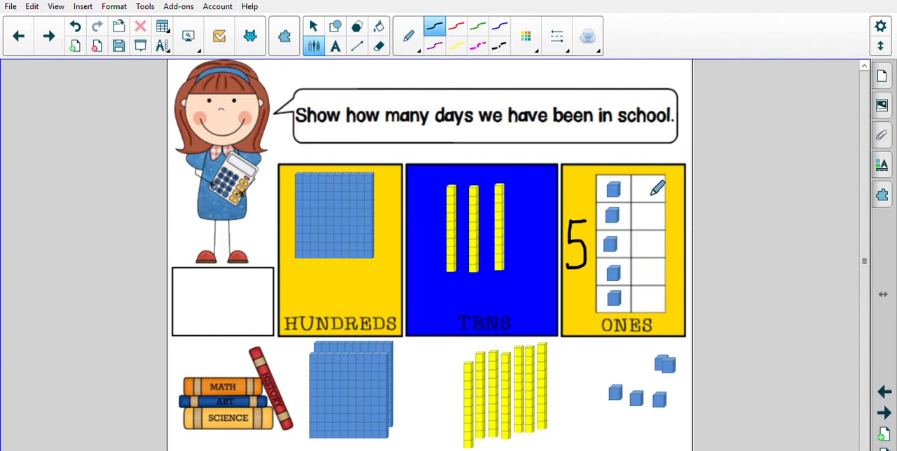
mouse_move(663, 214)
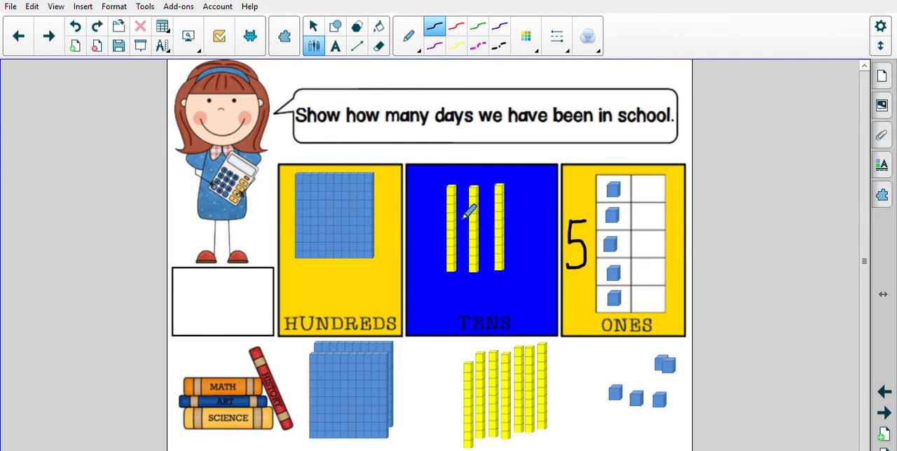
mouse_move(532, 210)
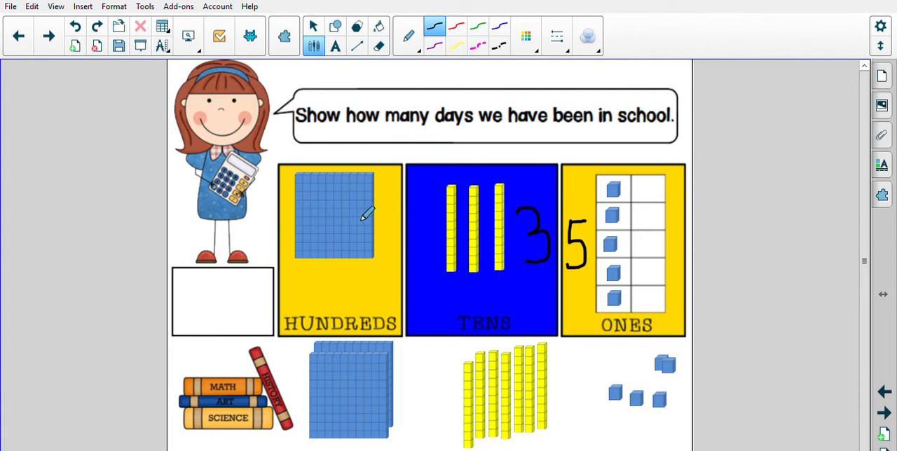
mouse_move(397, 214)
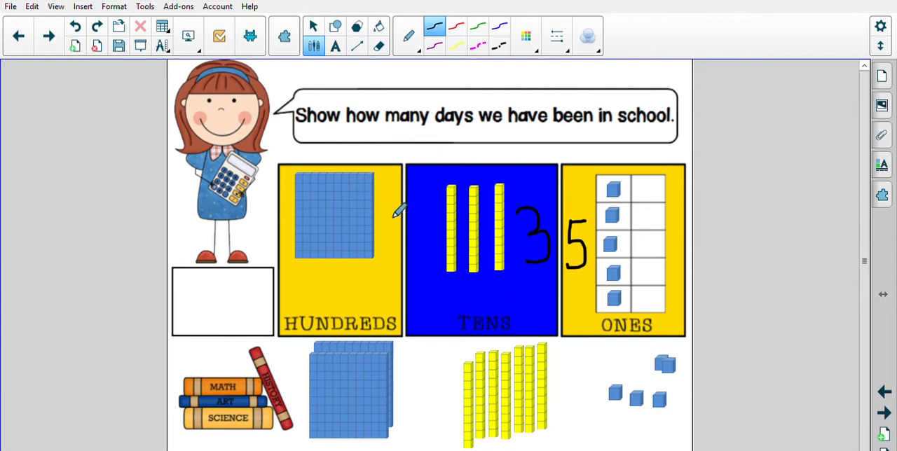
Step: Write 1 beside the hundreds flat and 135 in the total box
drag(386, 199, 378, 263)
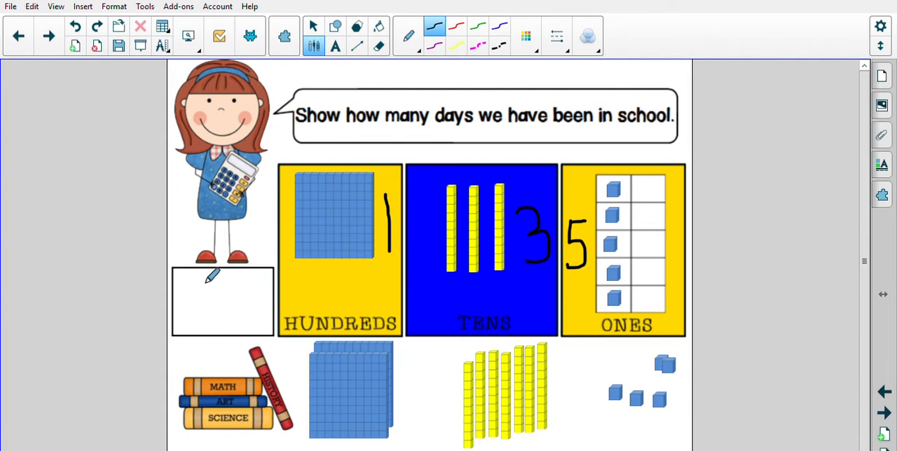
drag(195, 287, 194, 322)
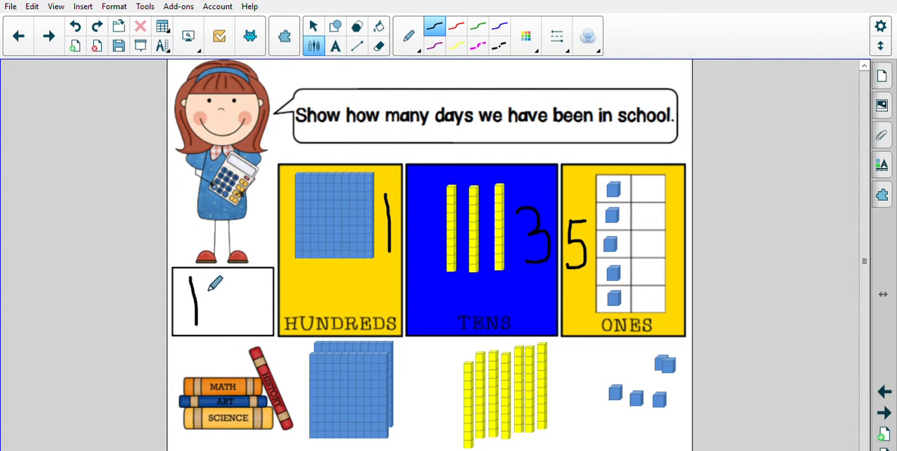
drag(210, 280, 232, 323)
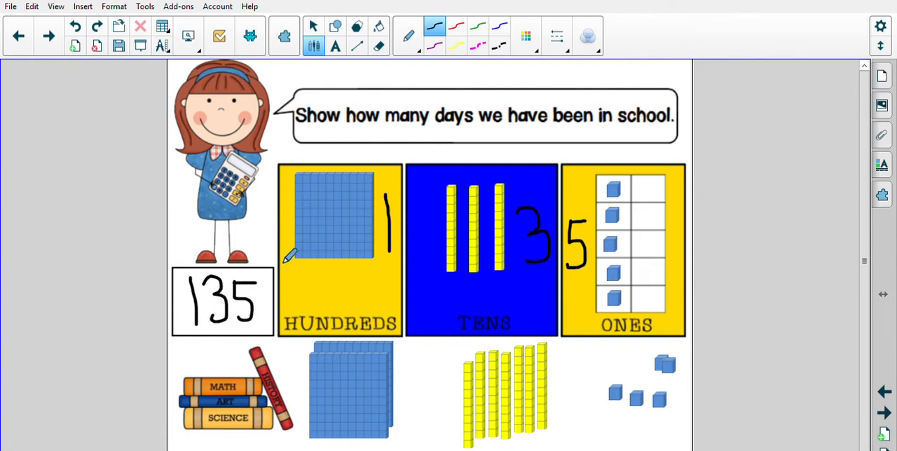
mouse_move(277, 225)
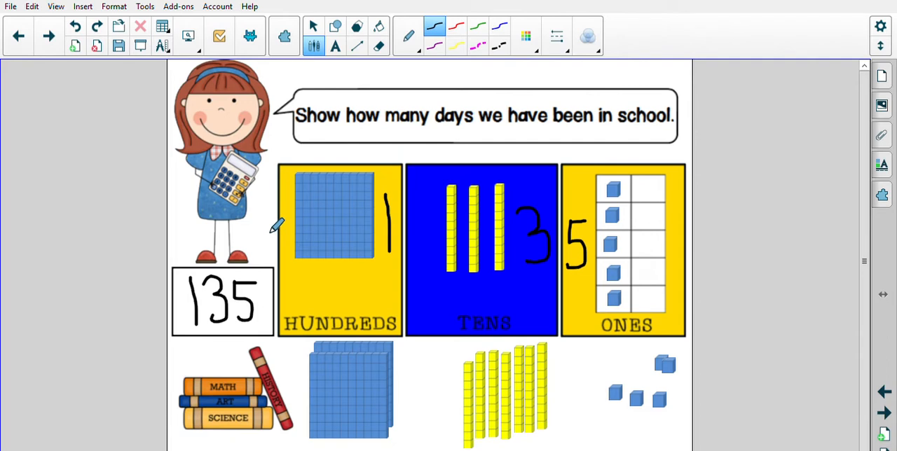
mouse_move(268, 213)
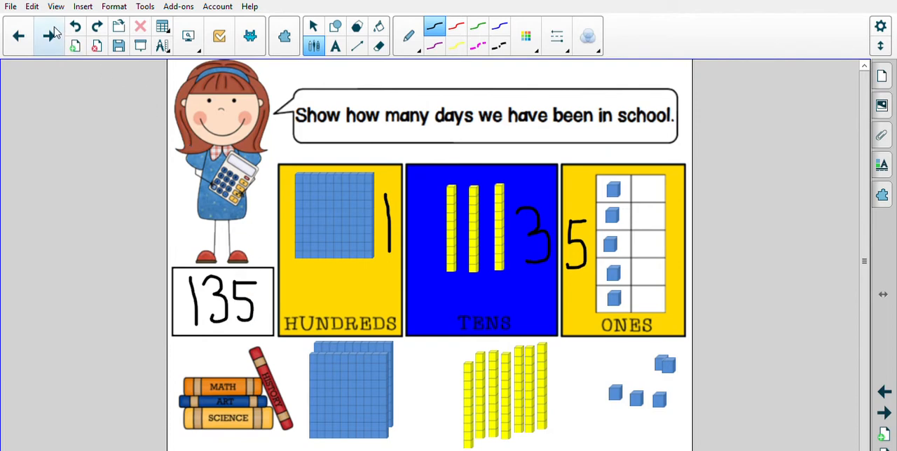
Step: Advance to the hundreds chart, highlight 5 in yellow, then erase the highlighting
click(48, 36)
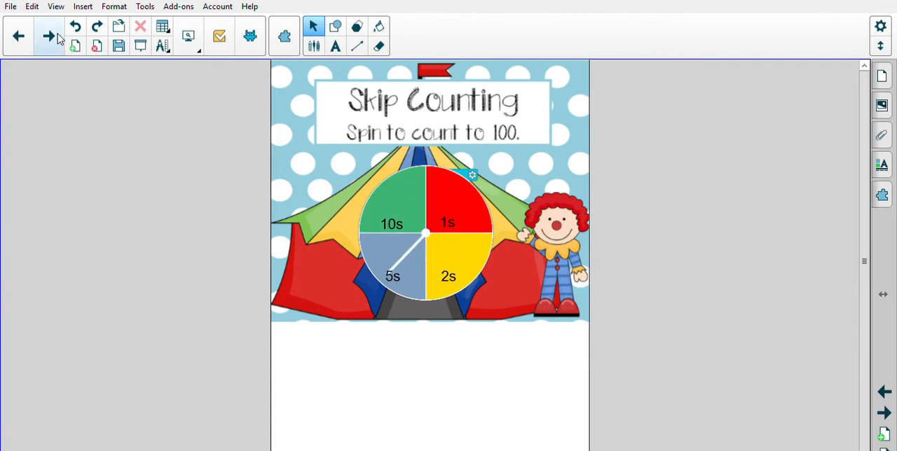
click(49, 36)
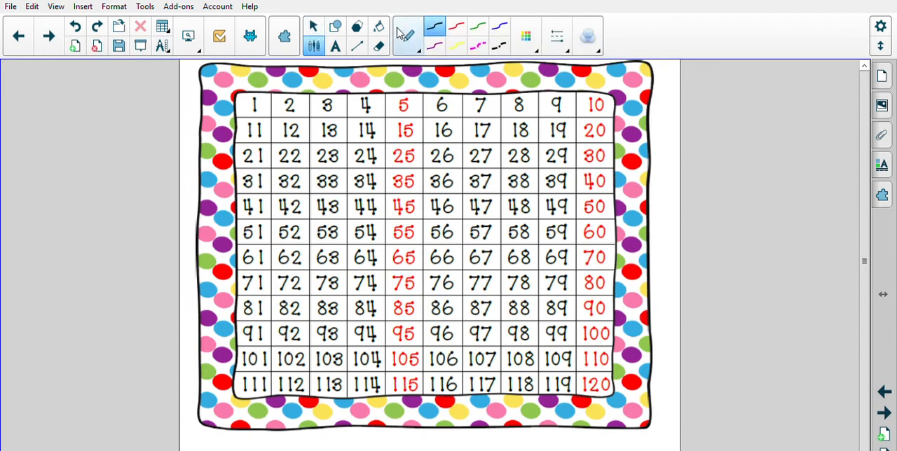
click(407, 35)
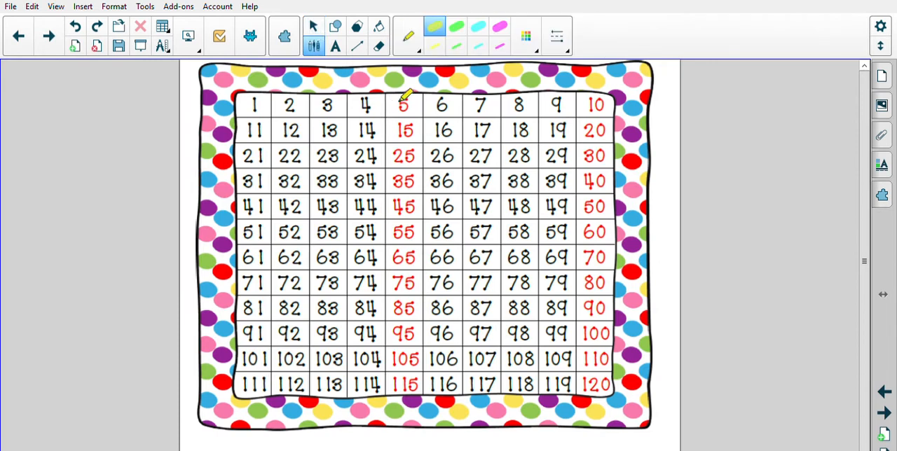
drag(403, 102, 403, 206)
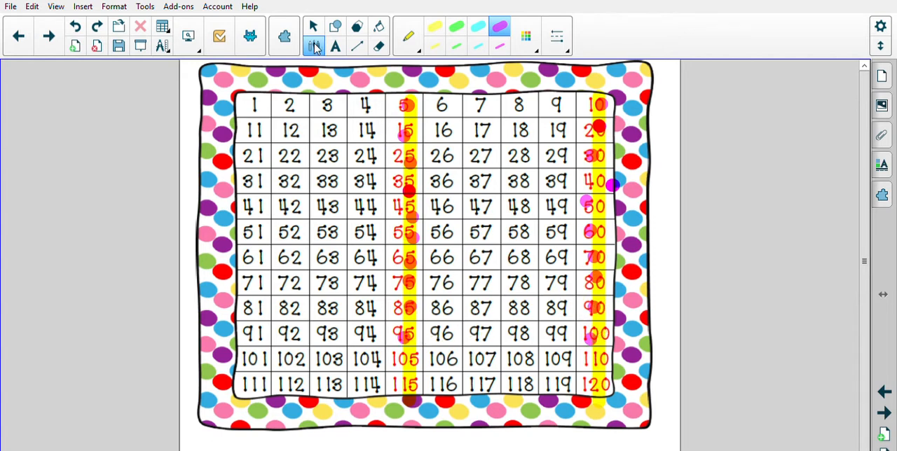
click(379, 46)
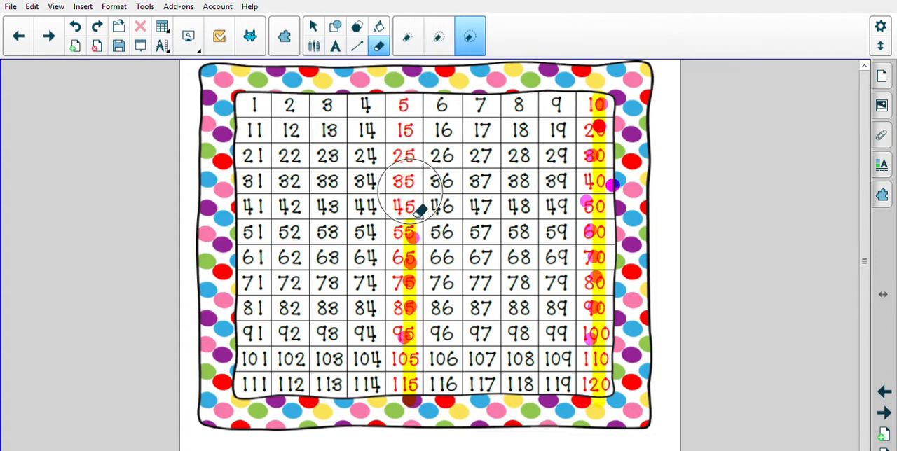
drag(421, 210, 589, 246)
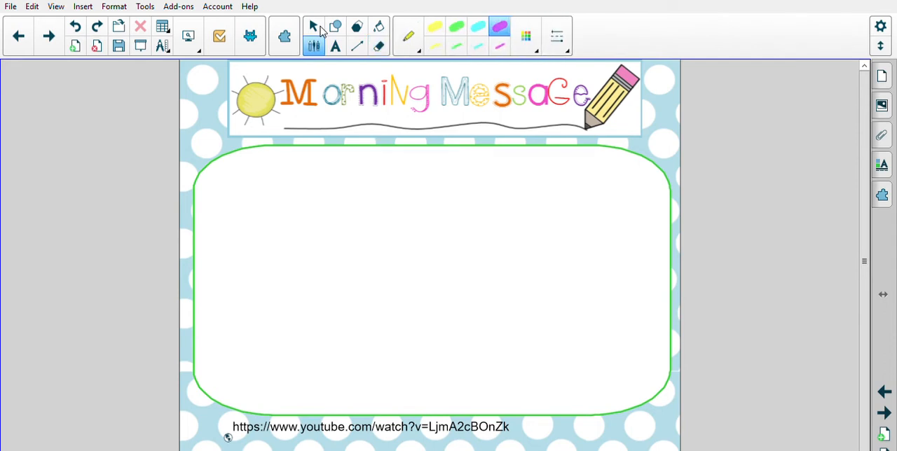
mouse_move(417, 75)
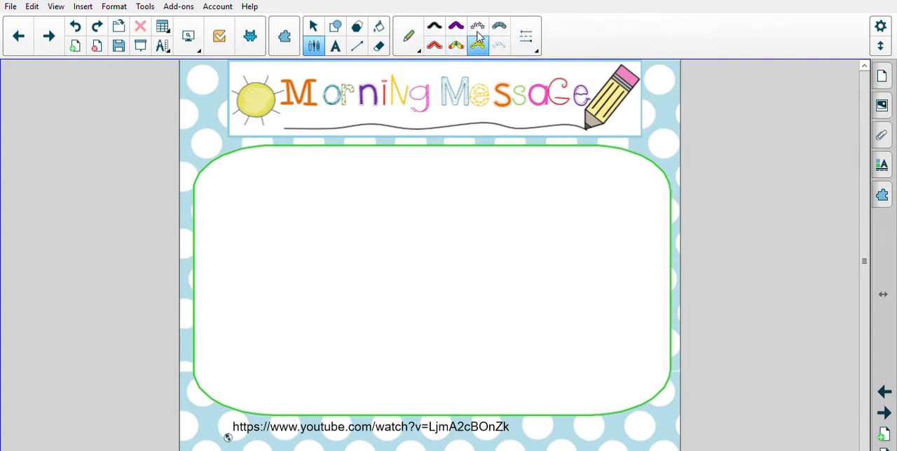
Step: Draw smiley-face lines across the message frame to divide it into quadrants
drag(417, 143, 417, 382)
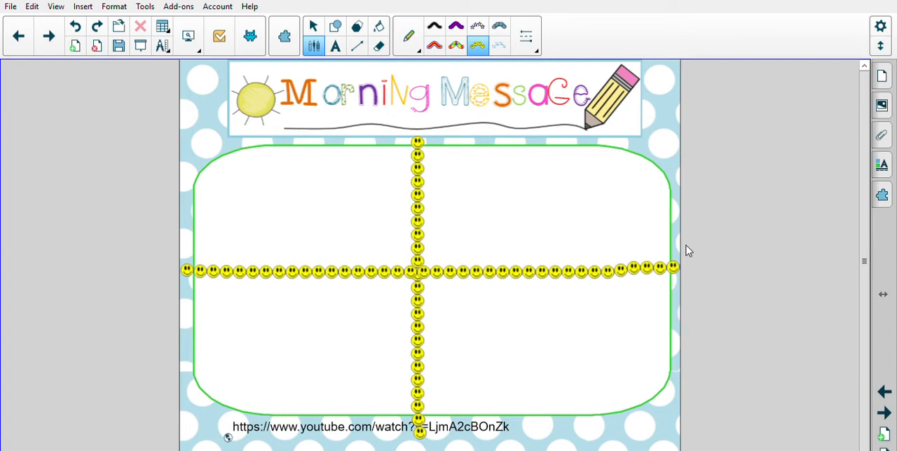
mouse_move(733, 179)
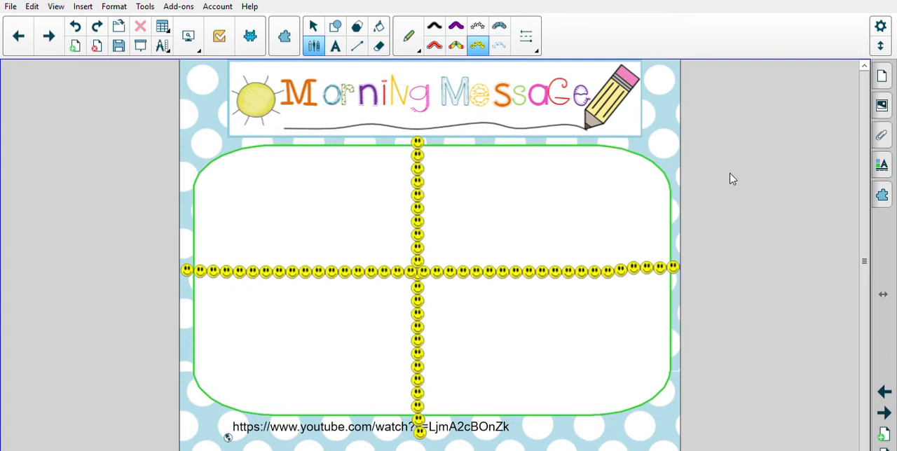
mouse_move(313, 19)
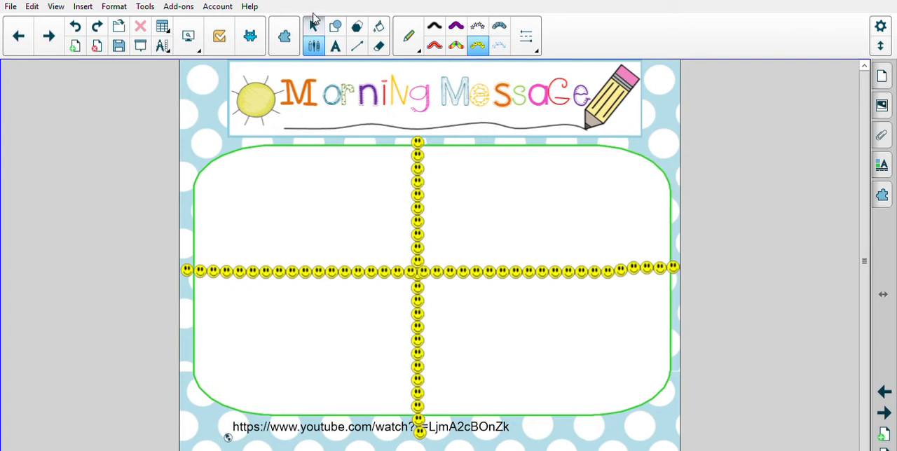
Step: With a thin pen, draw dot-card squares in the lower-right quadrant
click(314, 27)
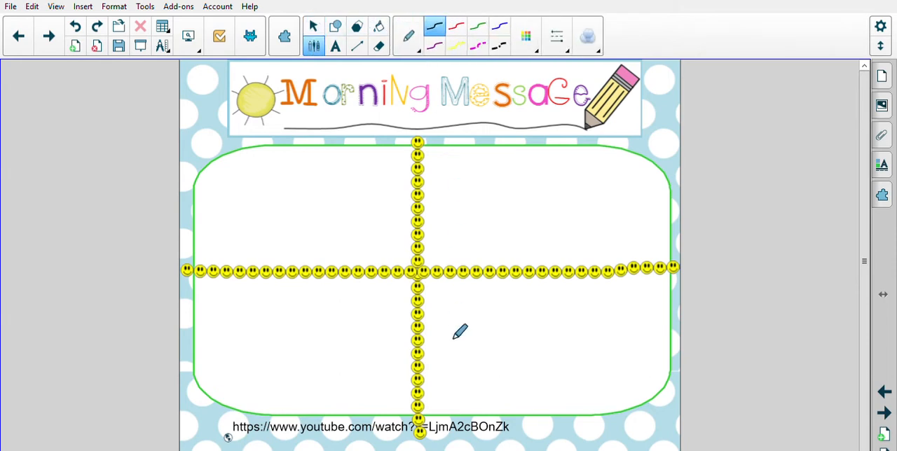
mouse_move(449, 305)
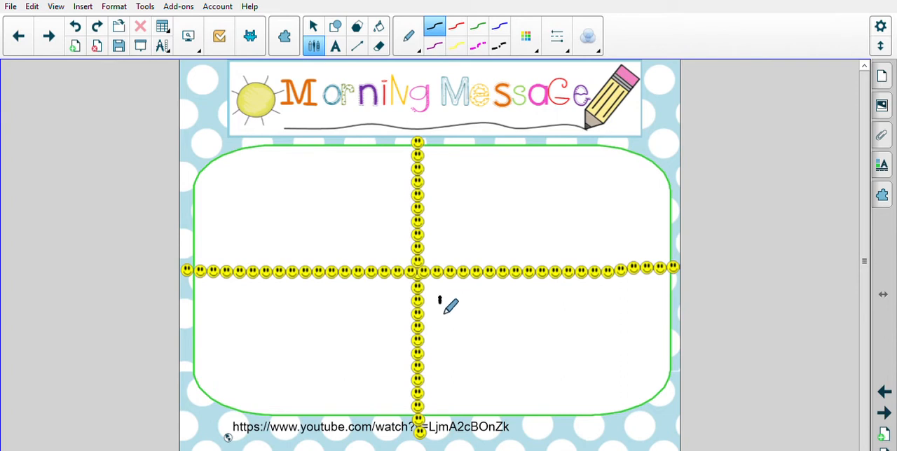
drag(442, 298, 480, 326)
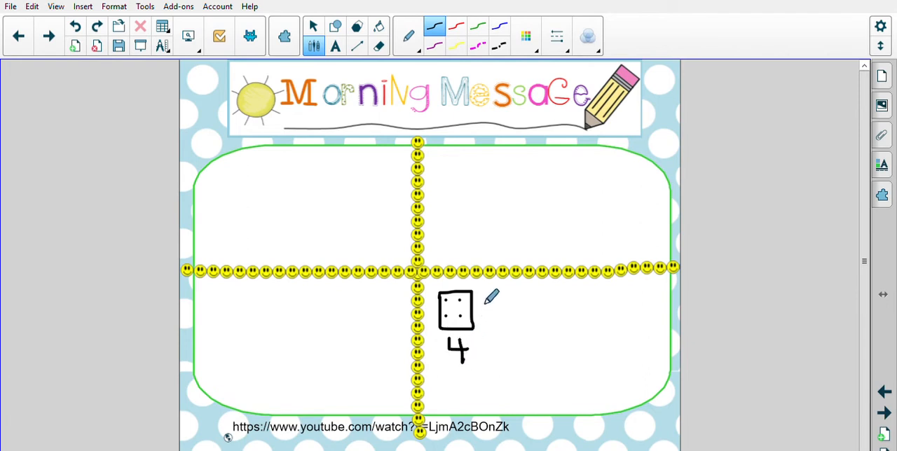
drag(478, 297, 515, 326)
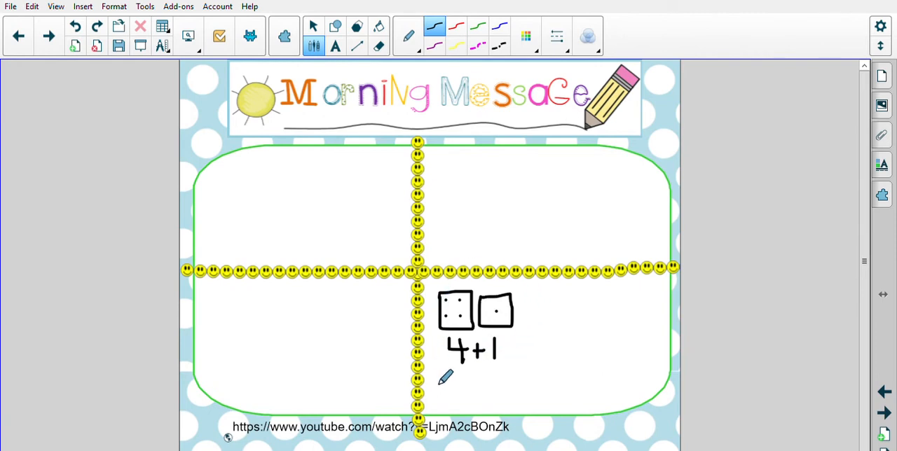
mouse_move(418, 287)
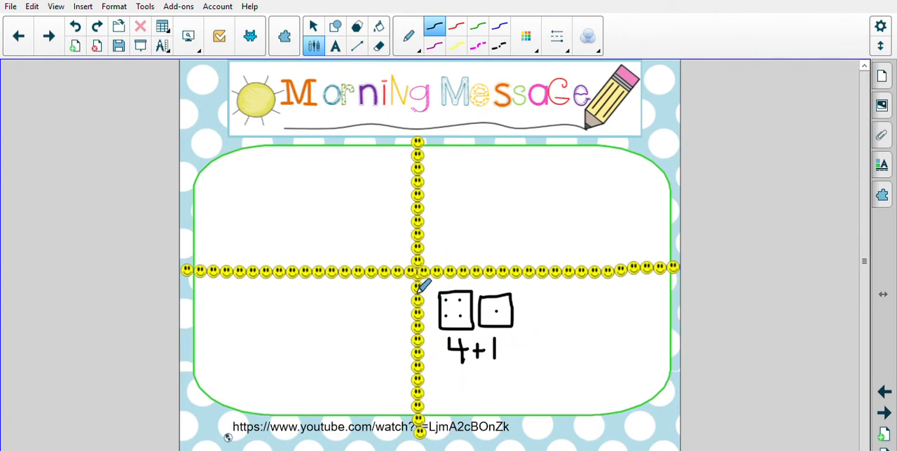
mouse_move(449, 281)
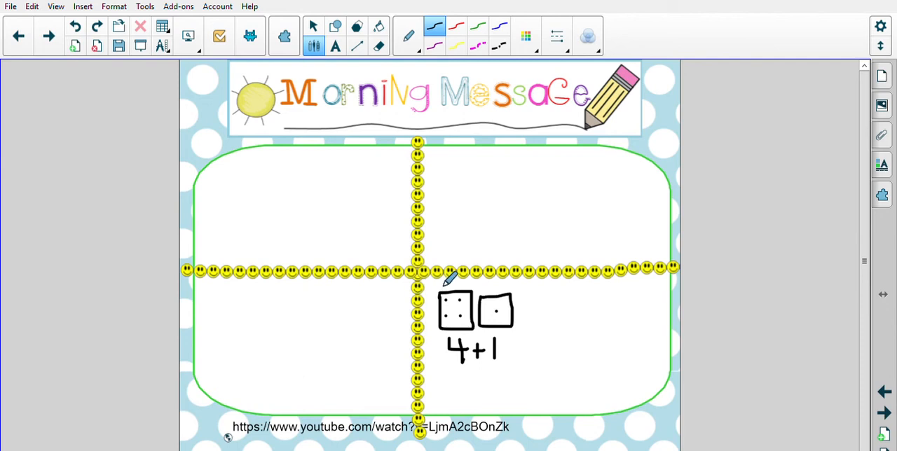
mouse_move(438, 288)
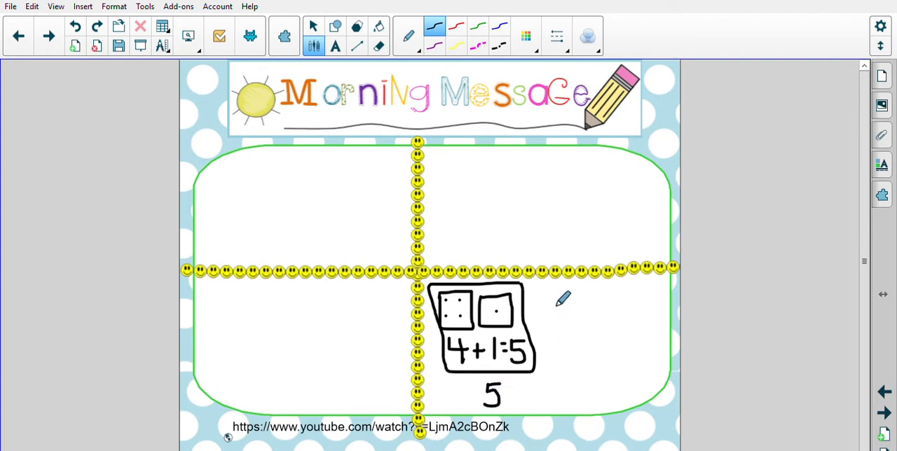
drag(557, 291, 599, 333)
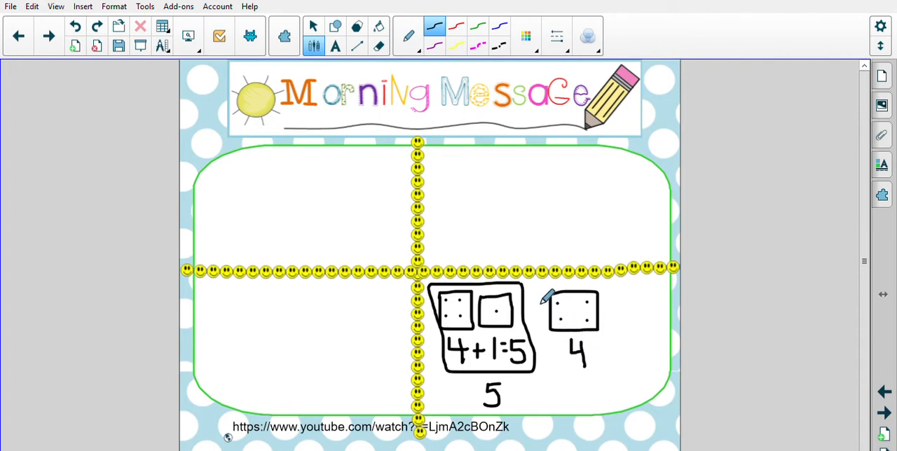
drag(543, 298, 568, 368)
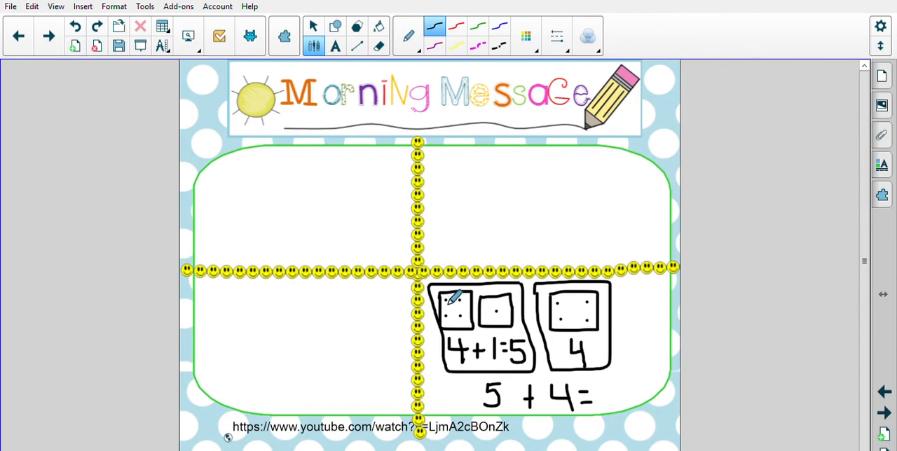
mouse_move(473, 294)
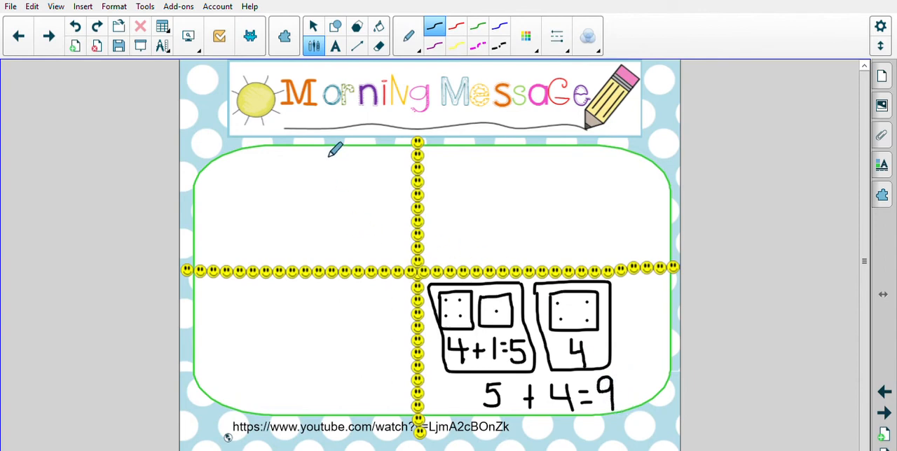
Step: Write a large 9 in the upper-left quadrant
drag(329, 151, 309, 200)
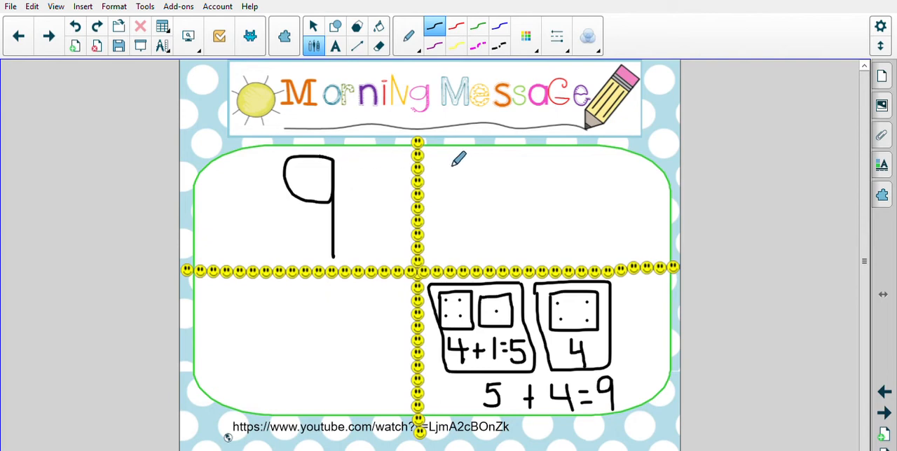
mouse_move(461, 167)
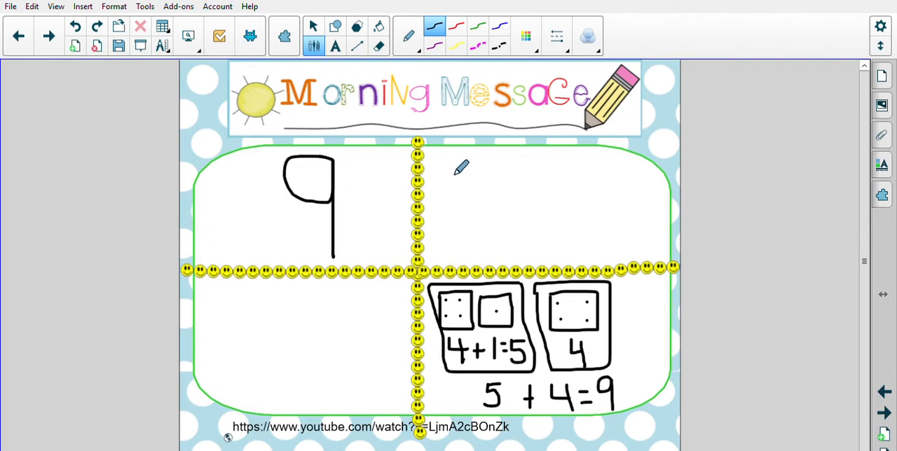
mouse_move(452, 230)
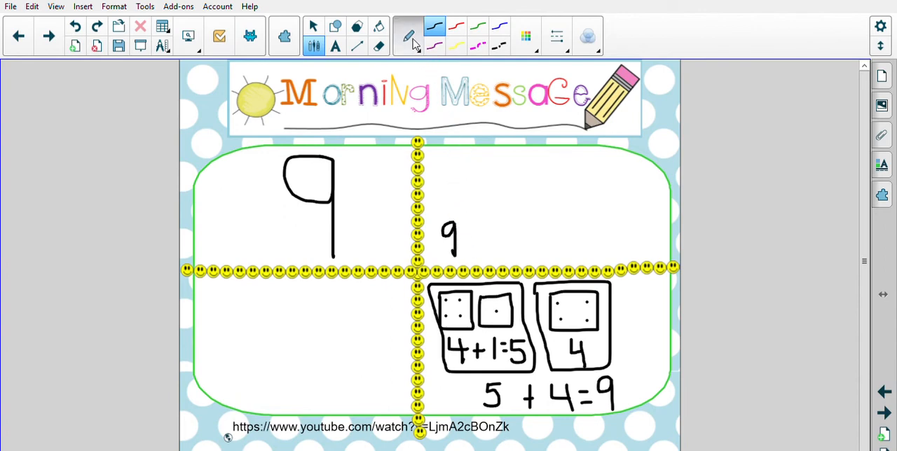
Step: Draw flowers with the flower pen, then write 9-3=6 in black pen
click(409, 36)
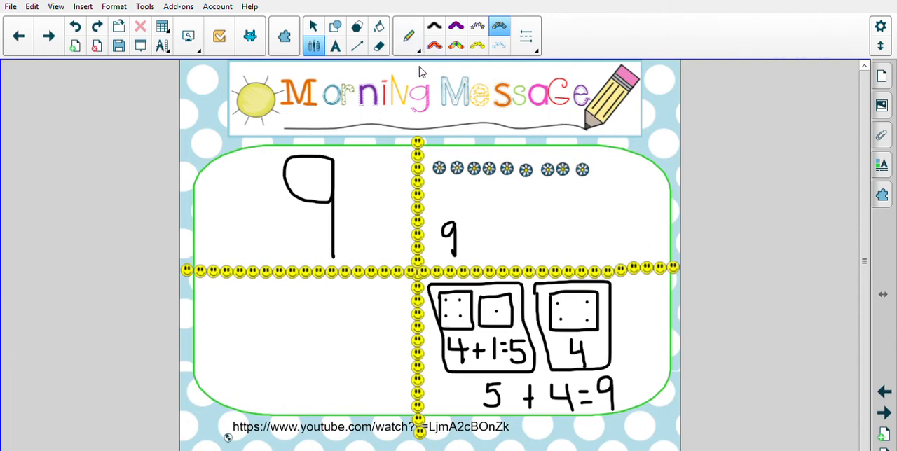
click(409, 35)
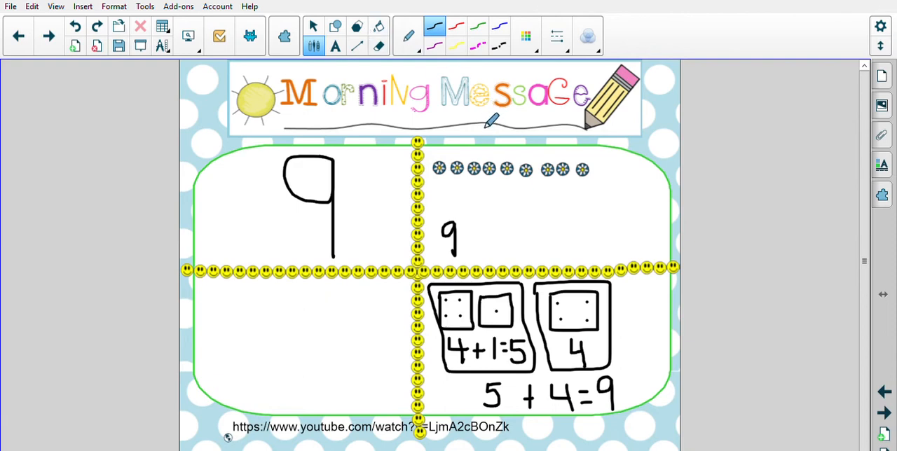
mouse_move(613, 147)
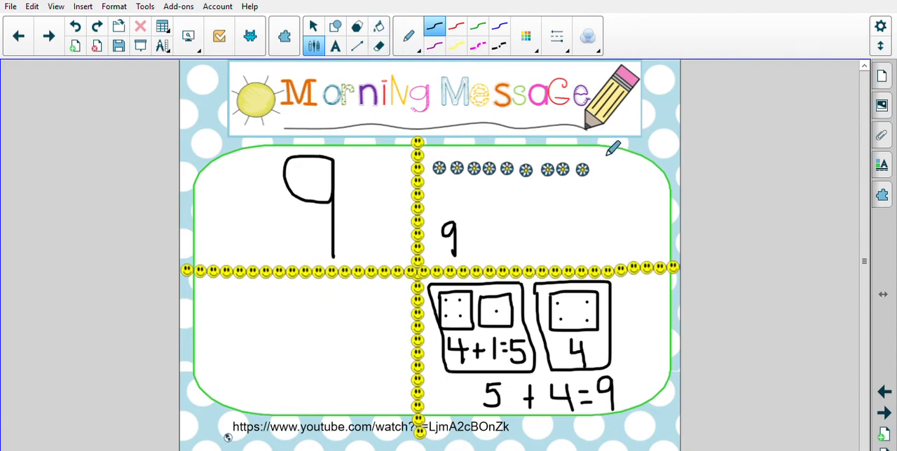
mouse_move(491, 235)
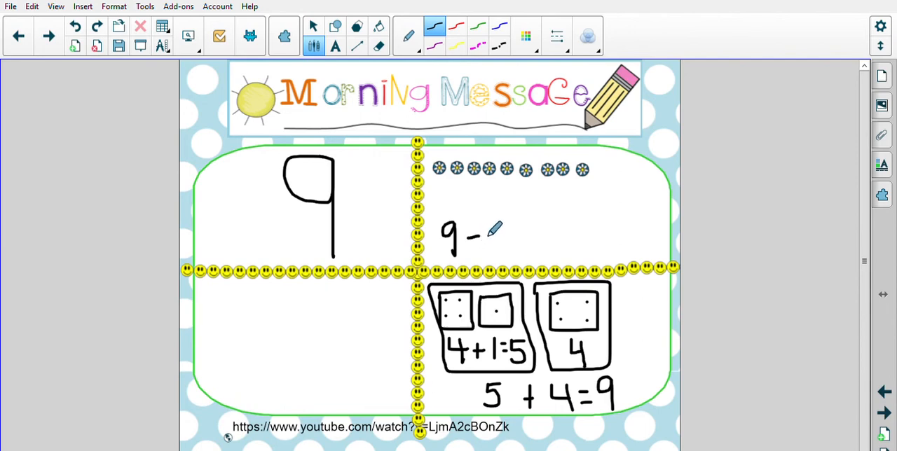
drag(488, 239, 498, 228)
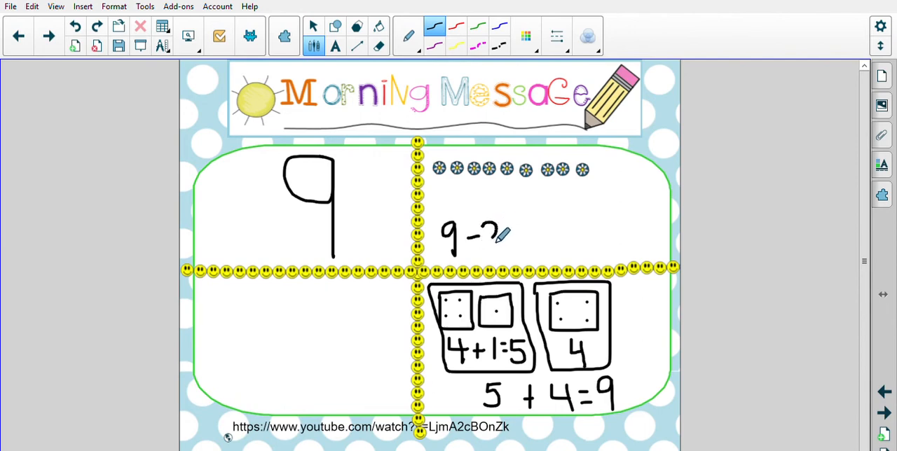
drag(490, 232, 477, 242)
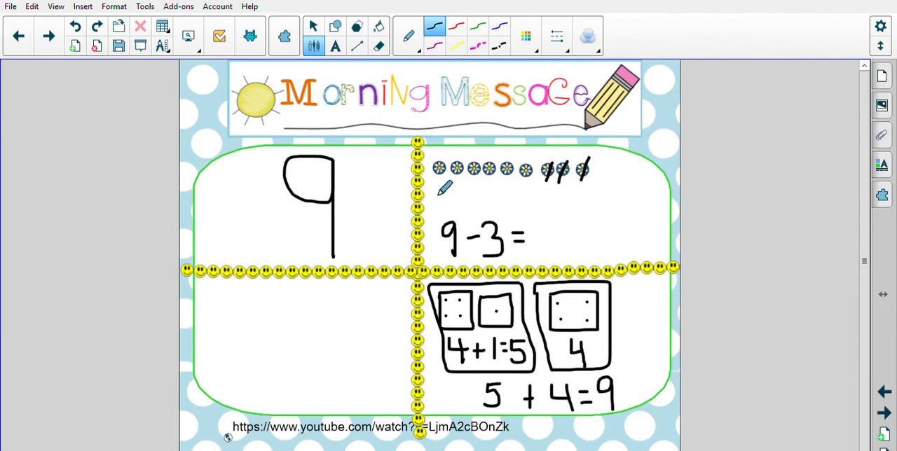
mouse_move(536, 182)
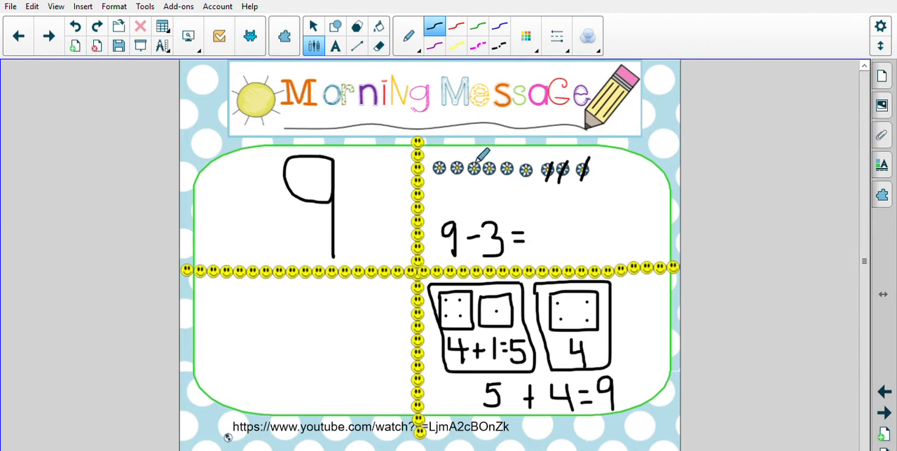
mouse_move(508, 148)
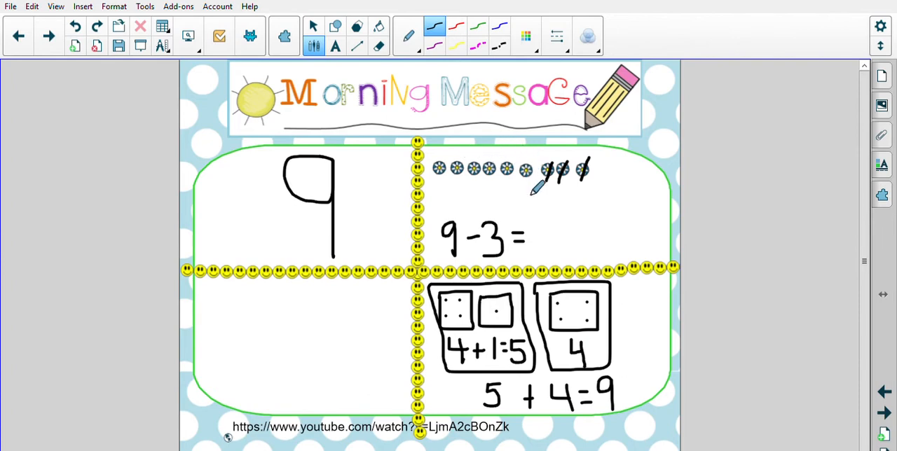
drag(543, 221, 571, 249)
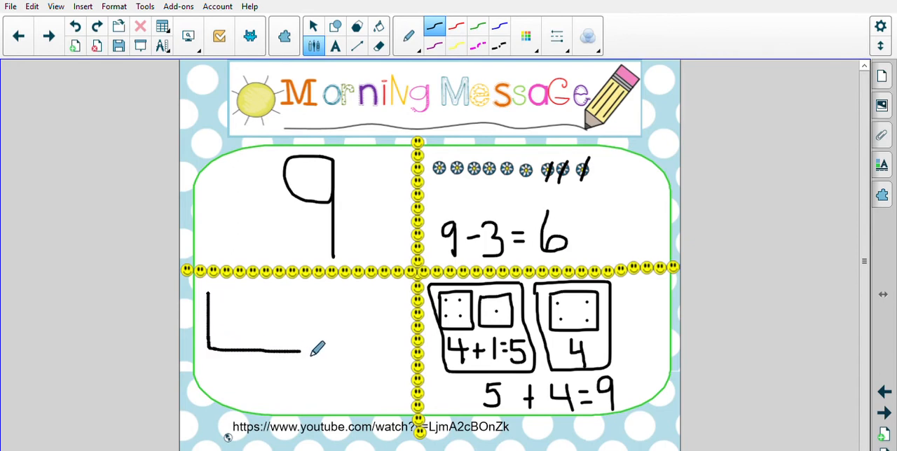
Step: Draw a ten-frame rectangle with dividing lines in the lower-left quadrant and write 9 below
drag(317, 349, 399, 312)
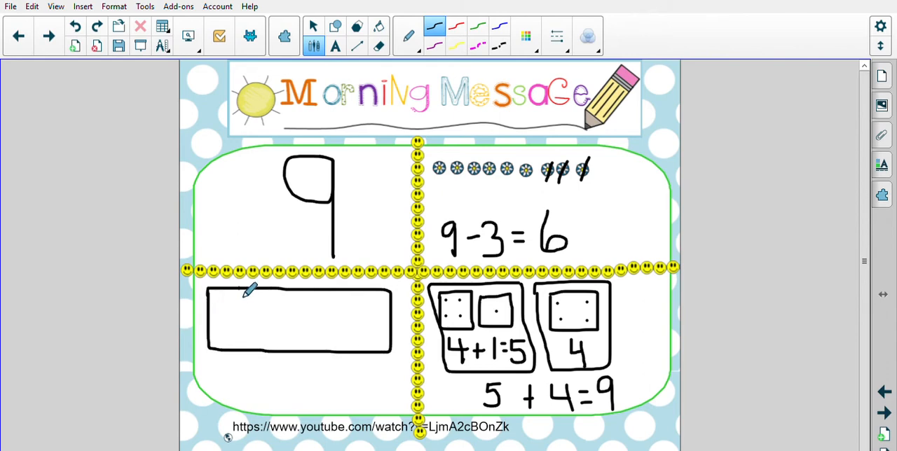
drag(242, 289, 242, 350)
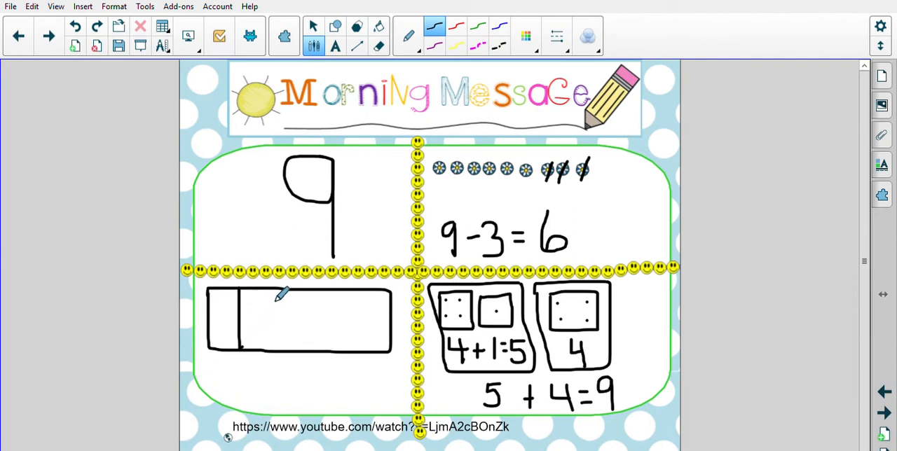
drag(277, 291, 284, 347)
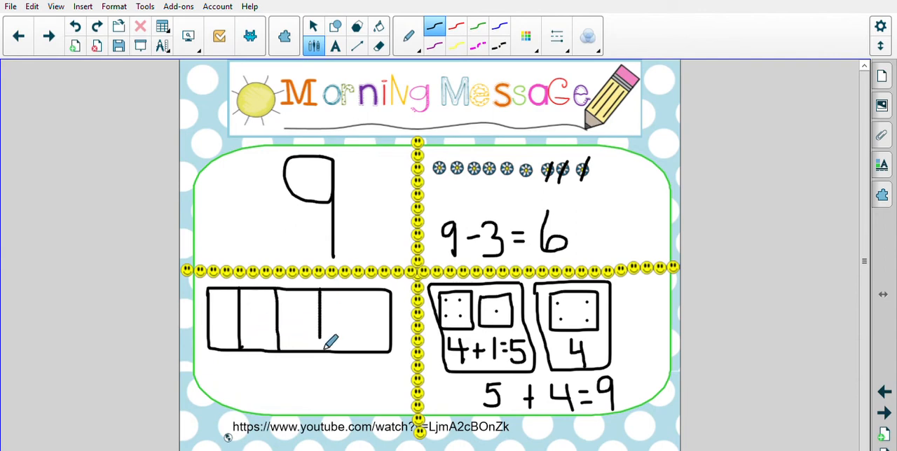
mouse_move(364, 309)
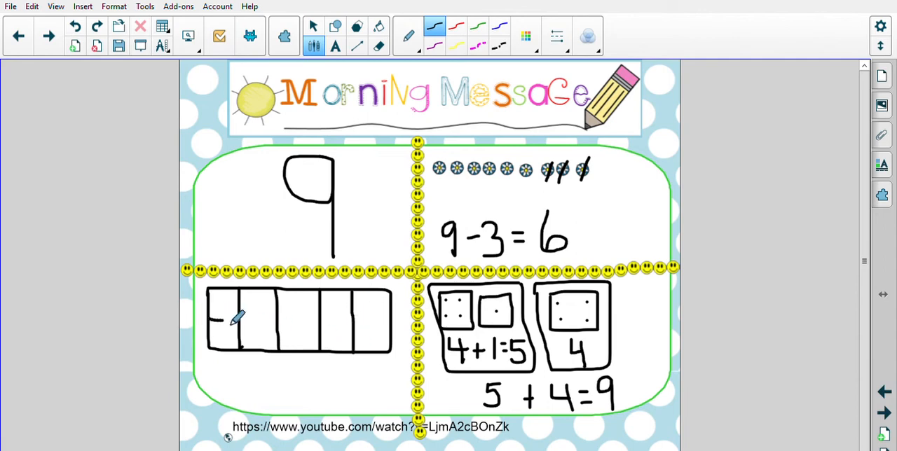
drag(235, 319, 375, 322)
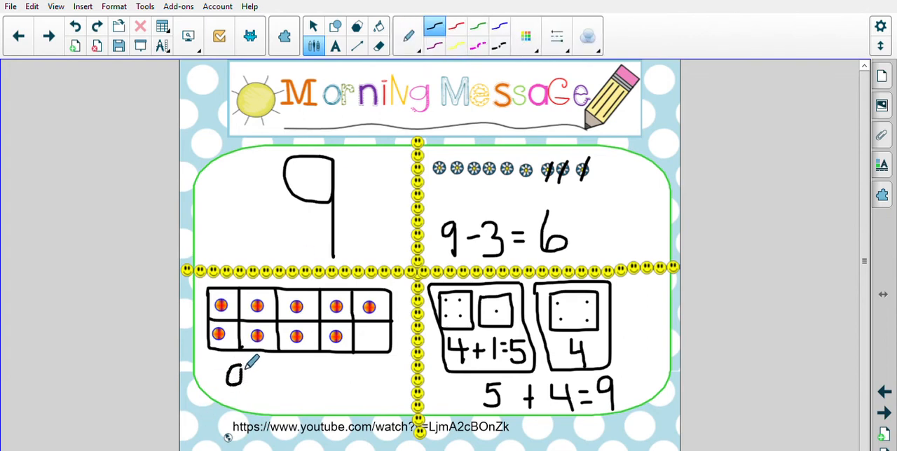
drag(242, 368, 382, 333)
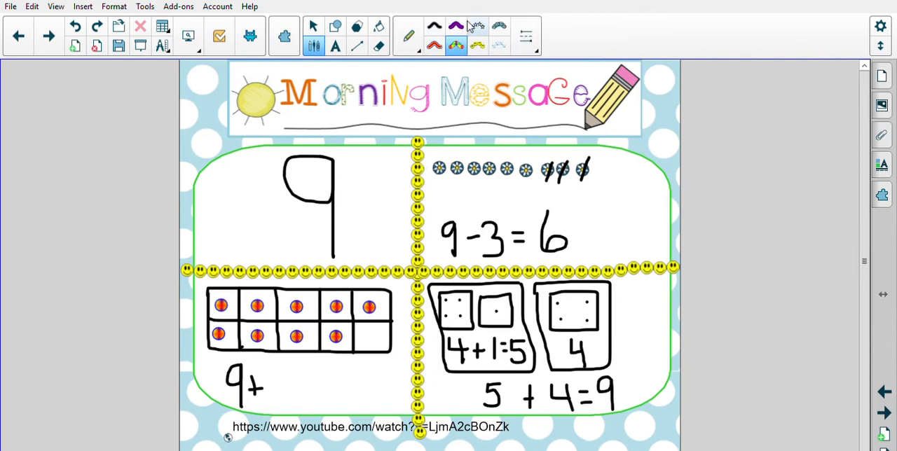
Step: Choose the smiley stamp pen and write 1 to complete 9+1
click(476, 45)
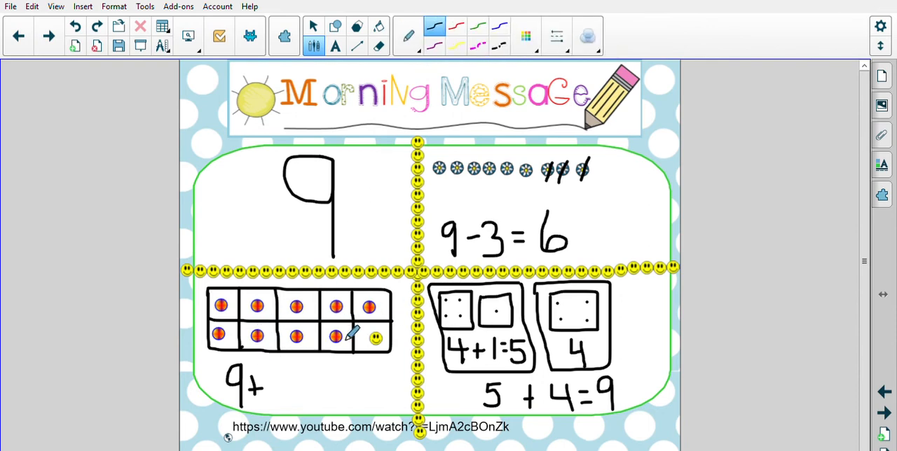
mouse_move(385, 331)
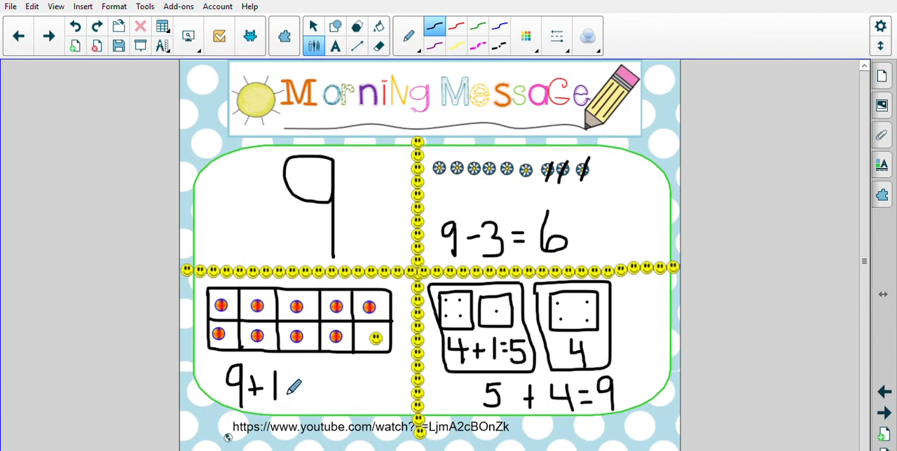
drag(291, 385, 326, 403)
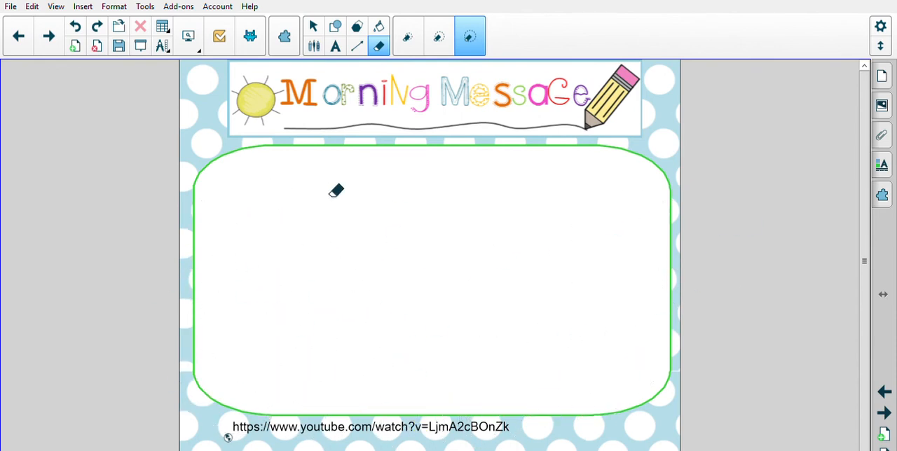
Step: Select the freehand Pen with thin black ink for handwriting
click(357, 27)
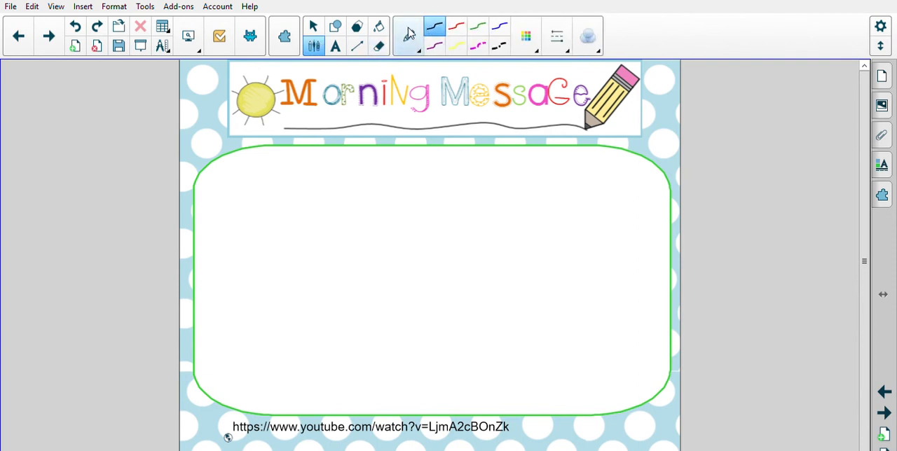
click(408, 36)
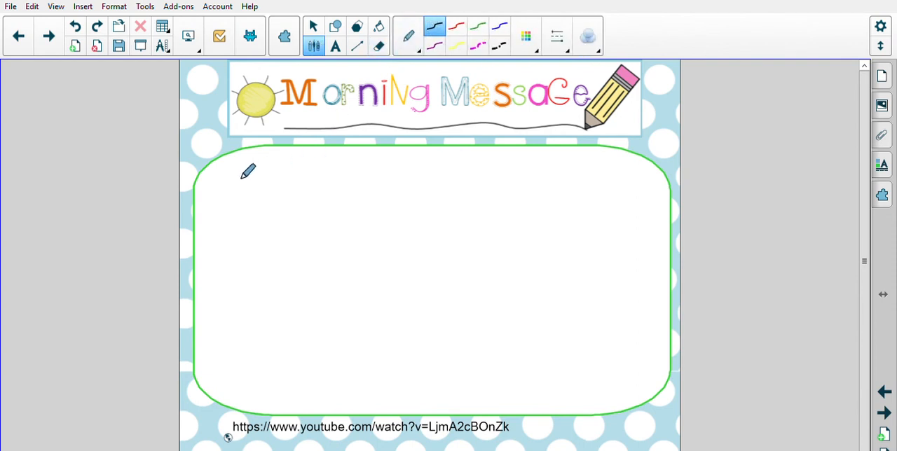
mouse_move(250, 171)
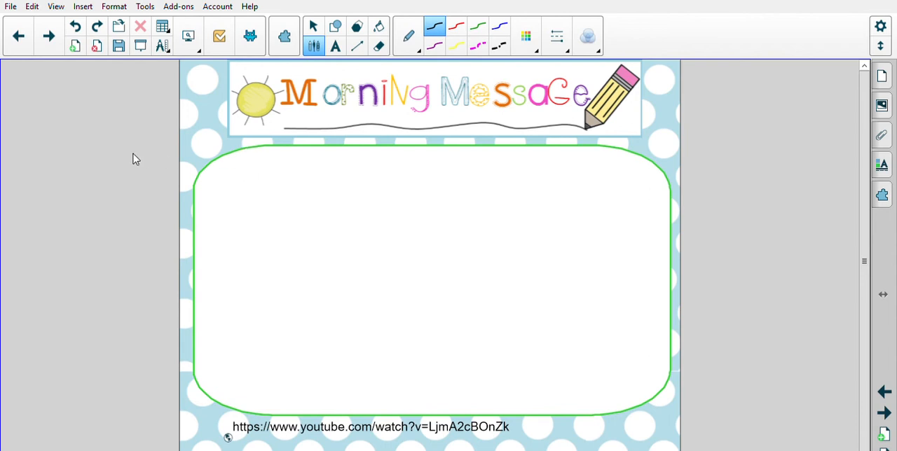
mouse_move(274, 170)
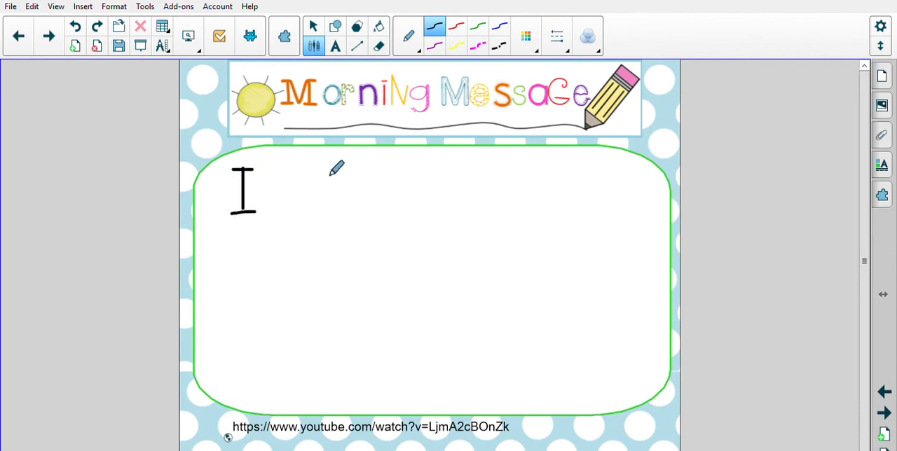
mouse_move(329, 159)
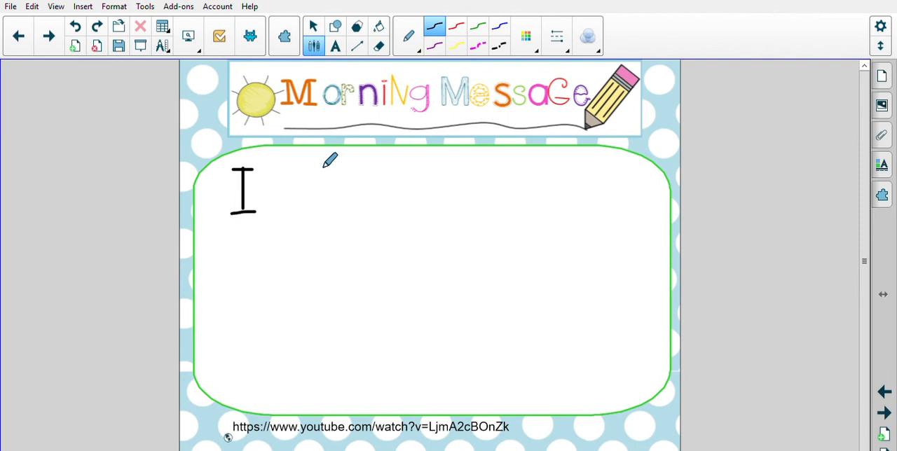
mouse_move(319, 157)
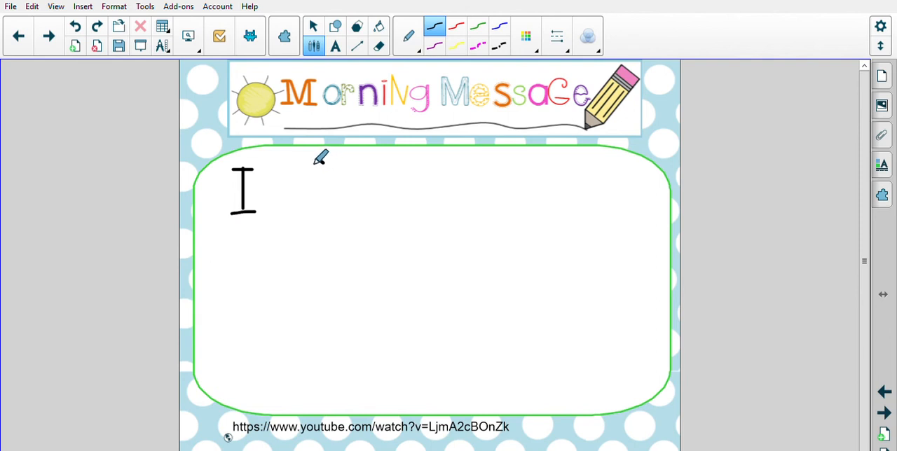
Step: Handwrite 'feel happy to' after 'I' with the black Pen
drag(313, 150, 302, 210)
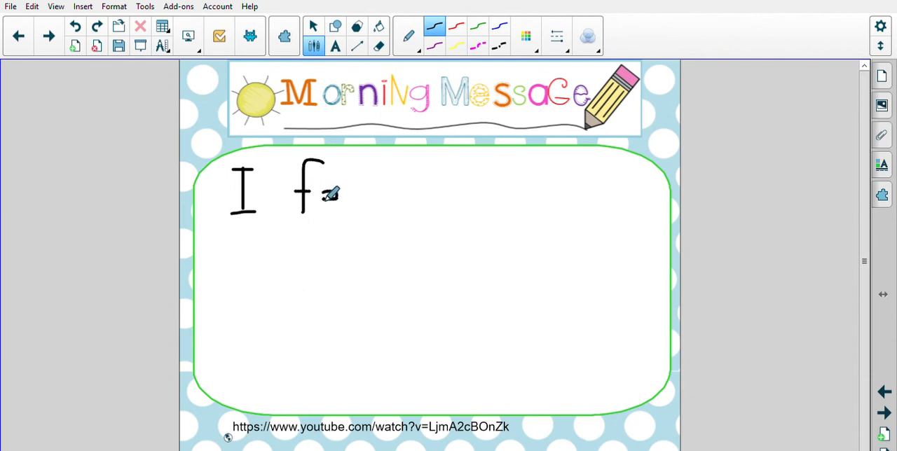
drag(329, 189, 371, 203)
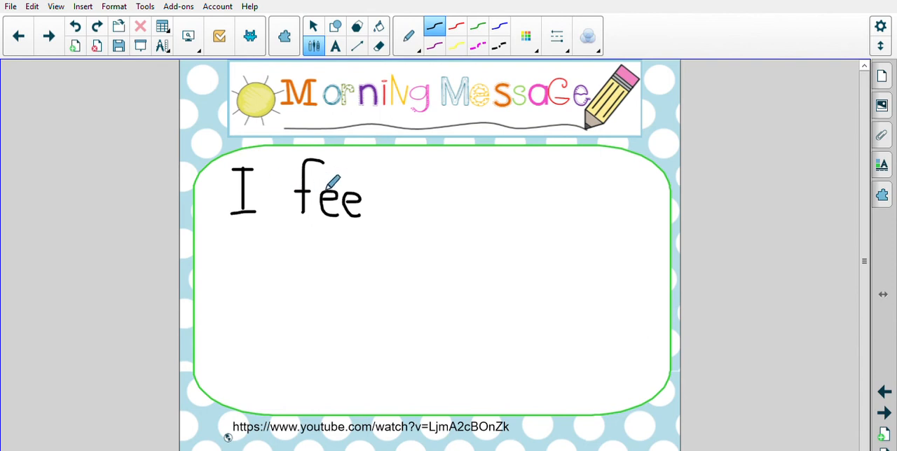
drag(370, 168, 373, 202)
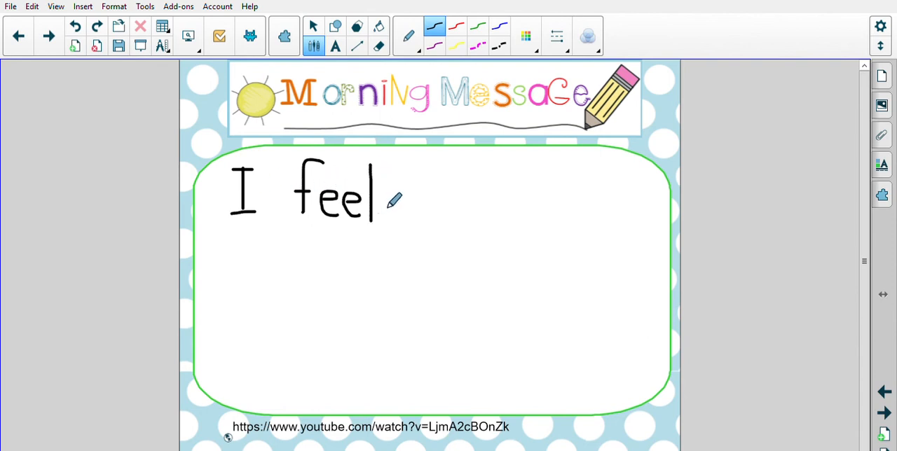
mouse_move(412, 200)
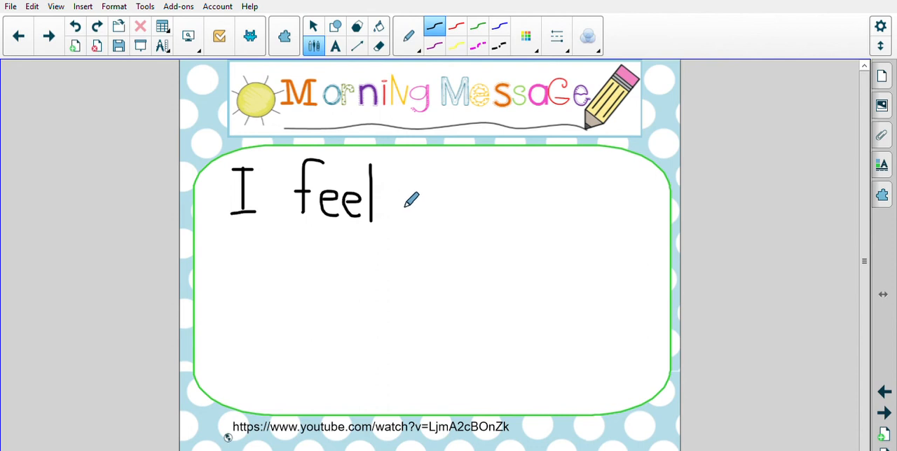
mouse_move(461, 187)
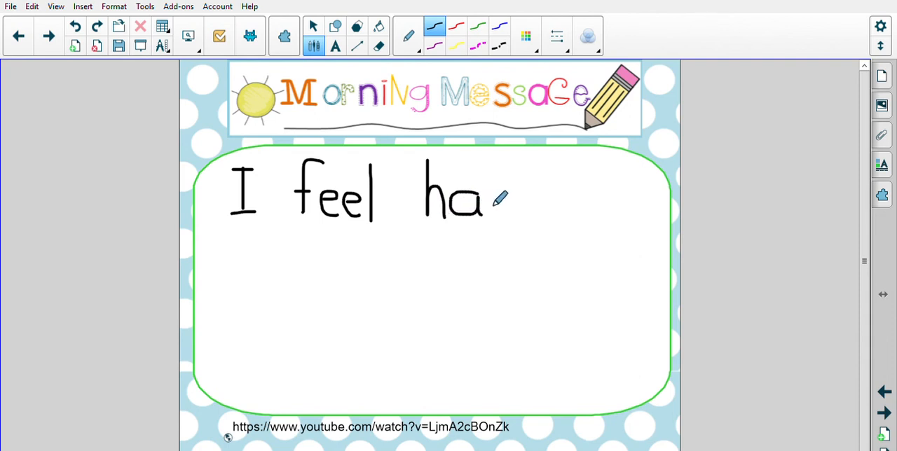
drag(490, 189, 490, 232)
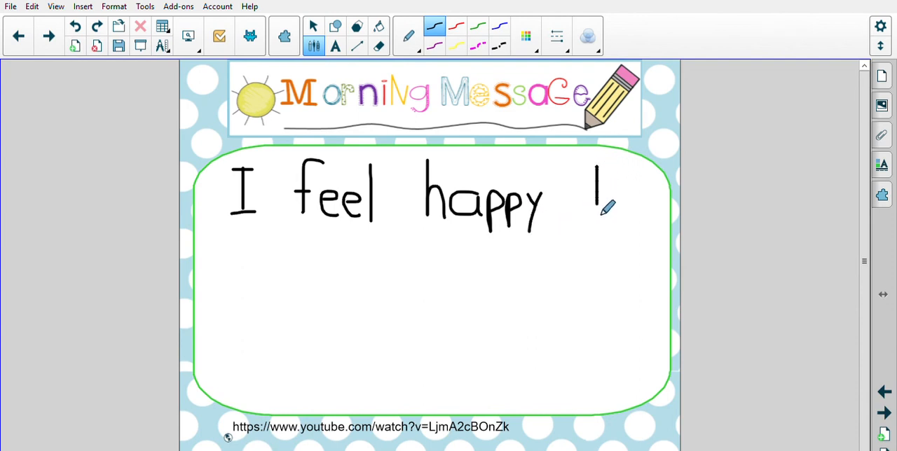
drag(596, 182, 617, 210)
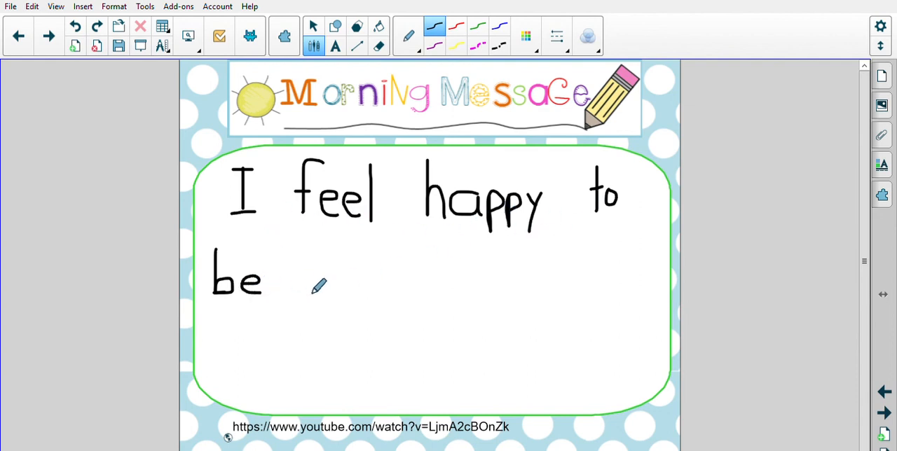
Step: Handwrite 'back in school' after 'be' on the second line
drag(319, 262, 318, 298)
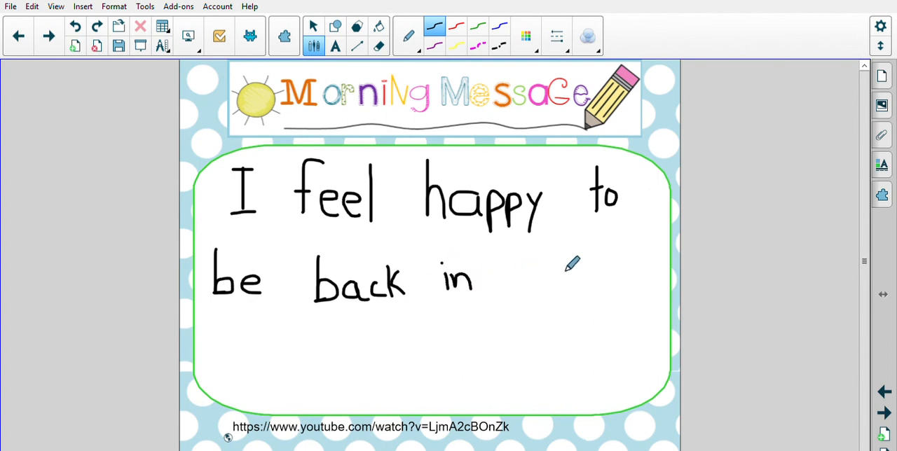
mouse_move(522, 265)
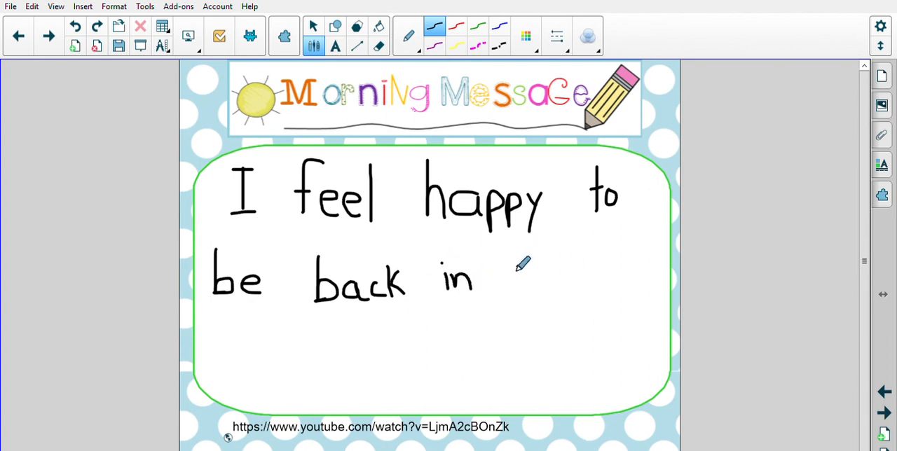
drag(511, 280, 533, 274)
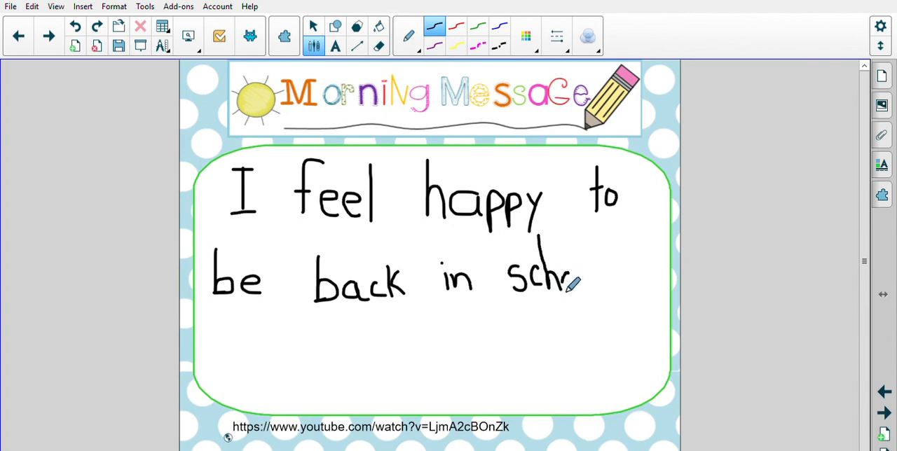
drag(568, 284, 602, 284)
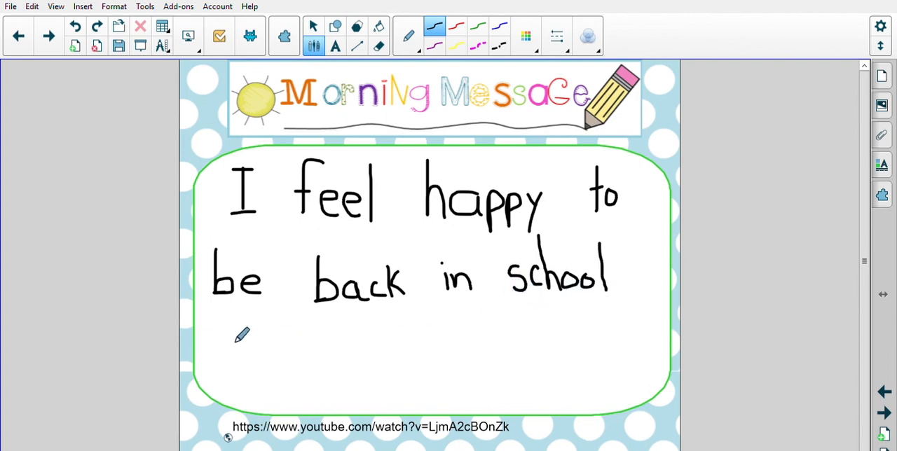
Step: Handwrite 'with you!' on the third line of the Morning Message frame
drag(217, 344, 242, 351)
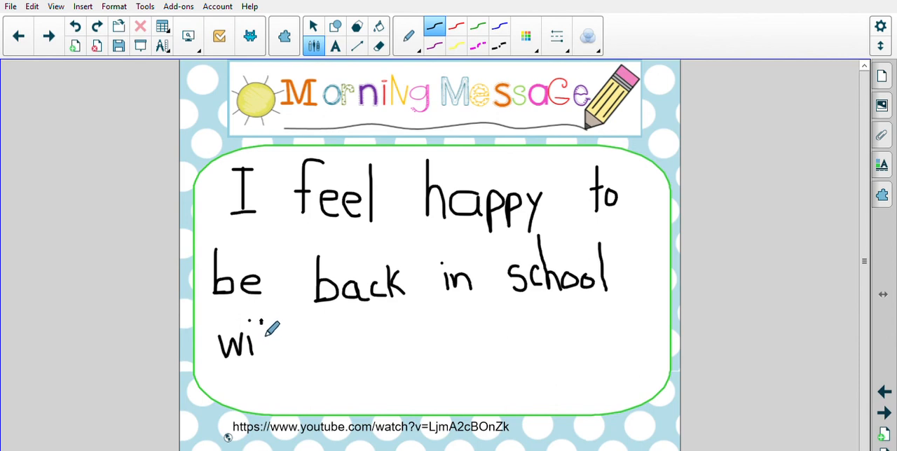
drag(262, 336, 263, 351)
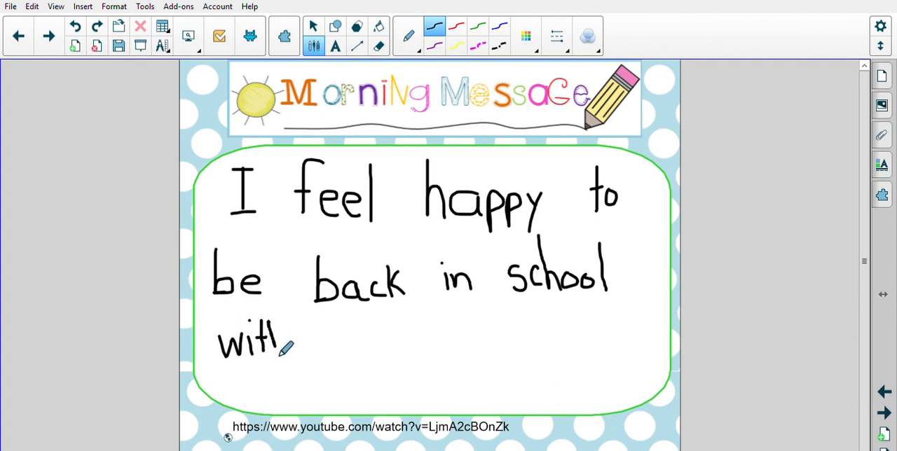
drag(281, 344, 301, 336)
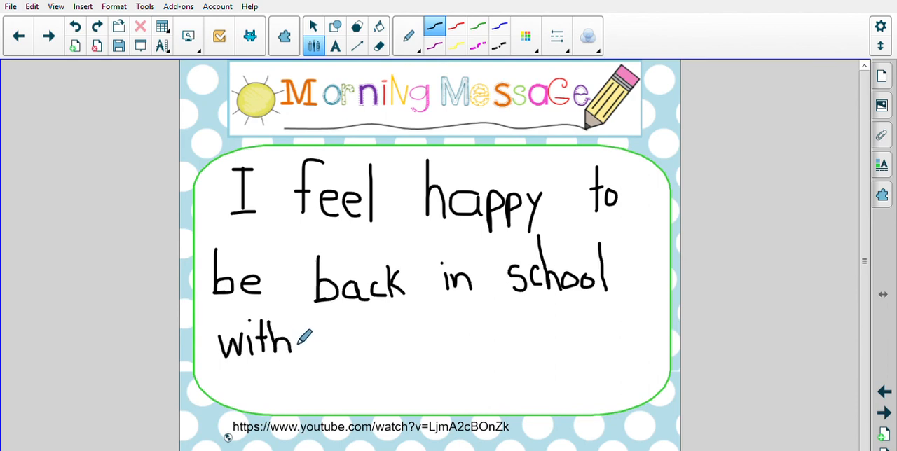
mouse_move(303, 317)
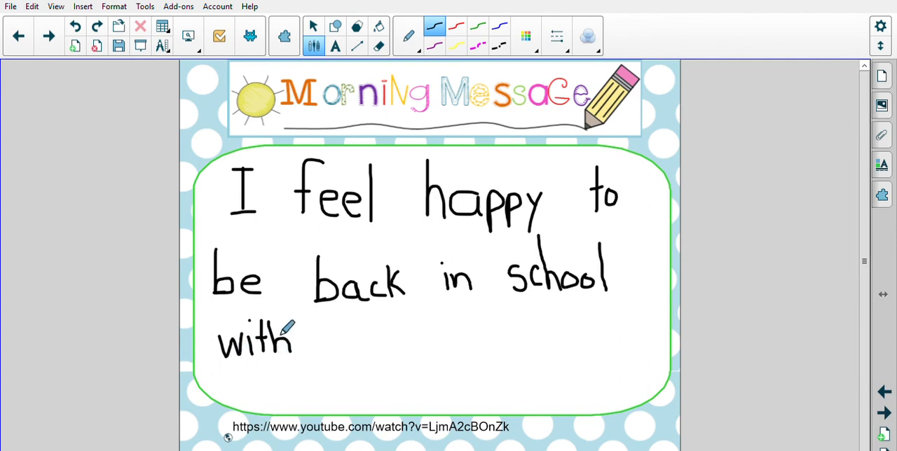
mouse_move(283, 354)
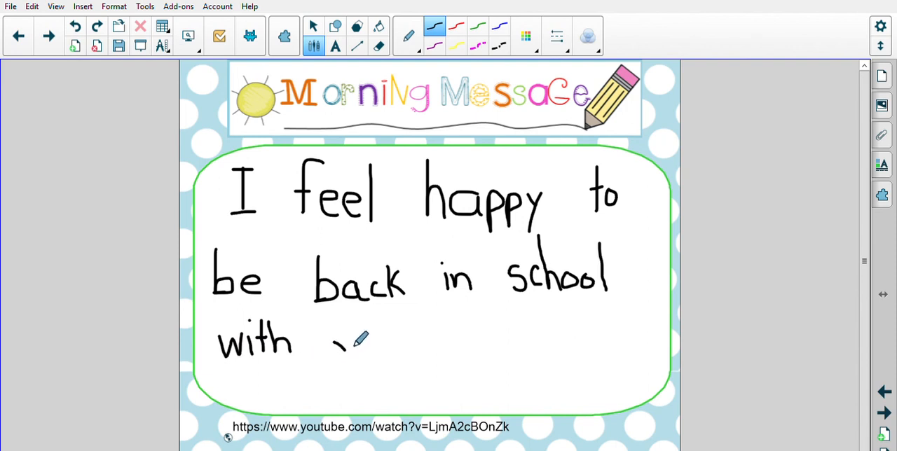
drag(332, 333, 364, 361)
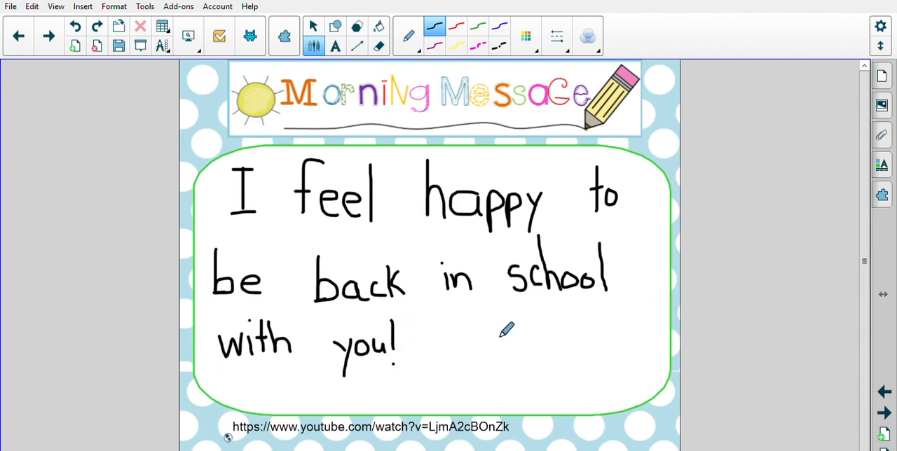
mouse_move(690, 266)
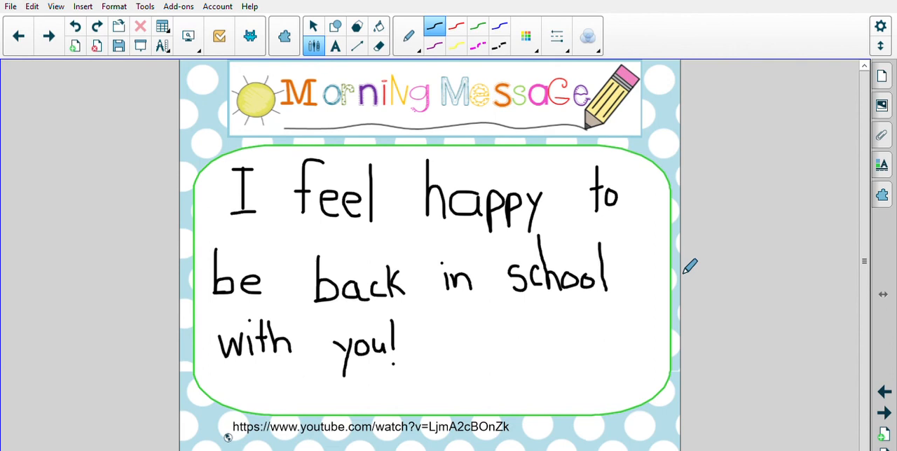